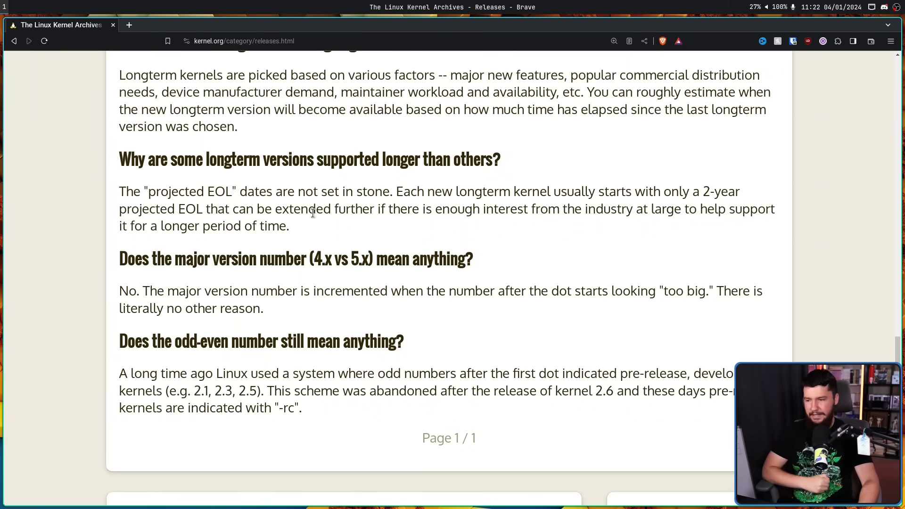
mouse_move(120, 287)
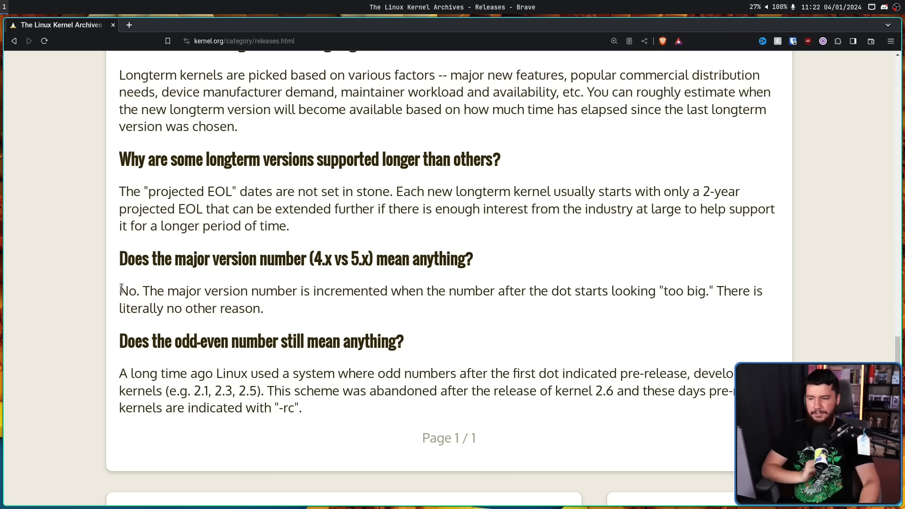
mouse_move(437, 294)
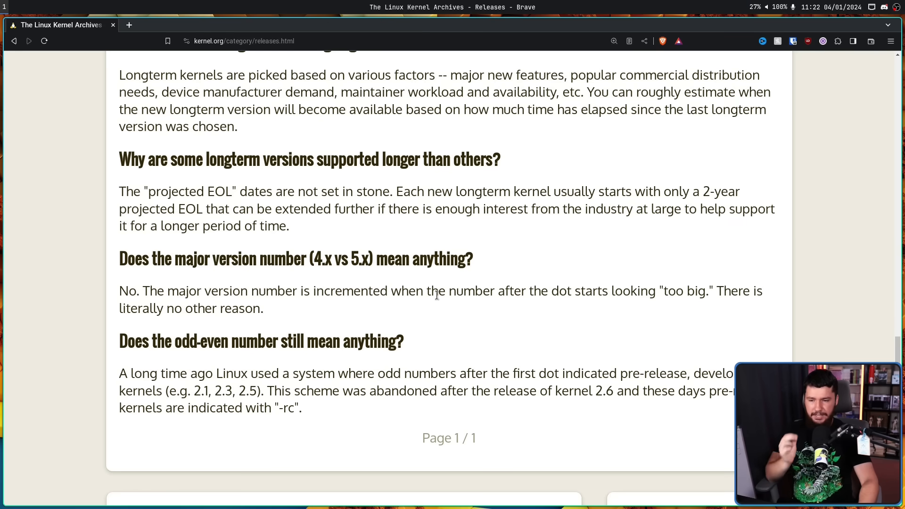
mouse_move(615, 297)
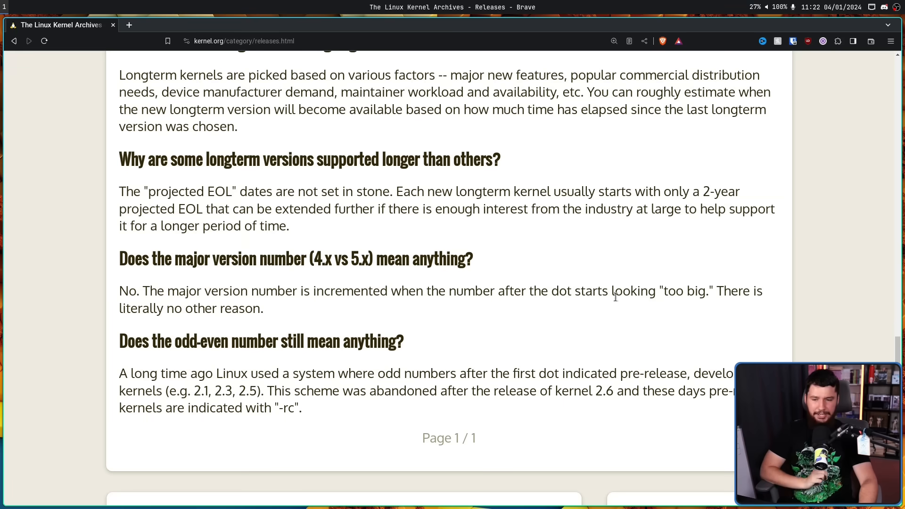
mouse_move(674, 296)
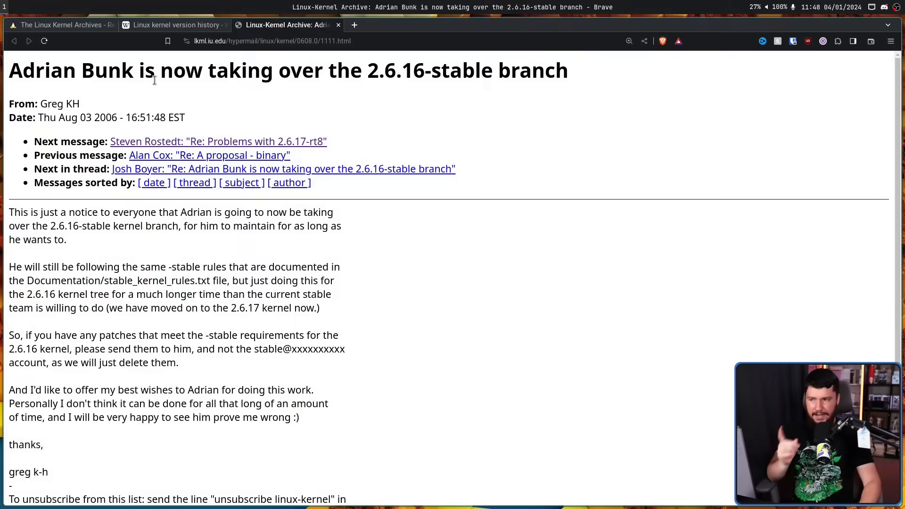
mouse_move(251, 109)
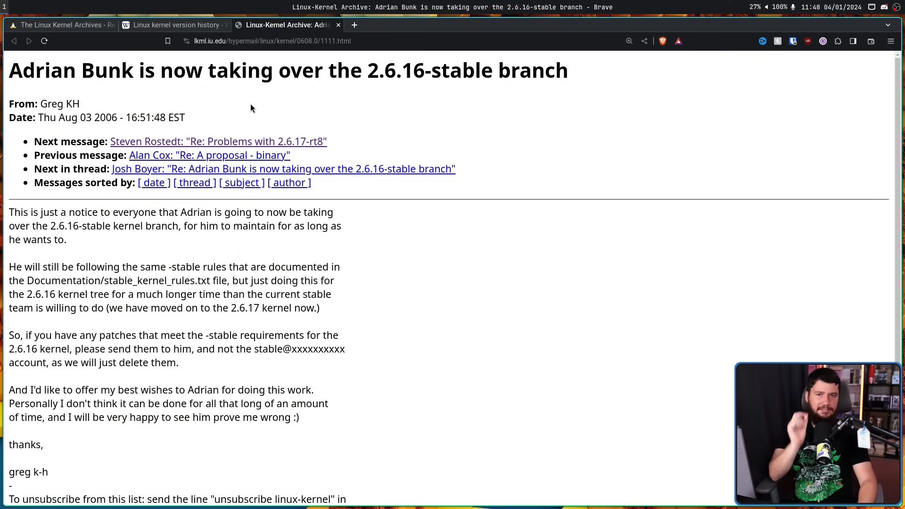
Step: Read down the Greg KH 2.6.16-stable notice to its stable-rules and patch-submission paragraphs
scroll(down, 3)
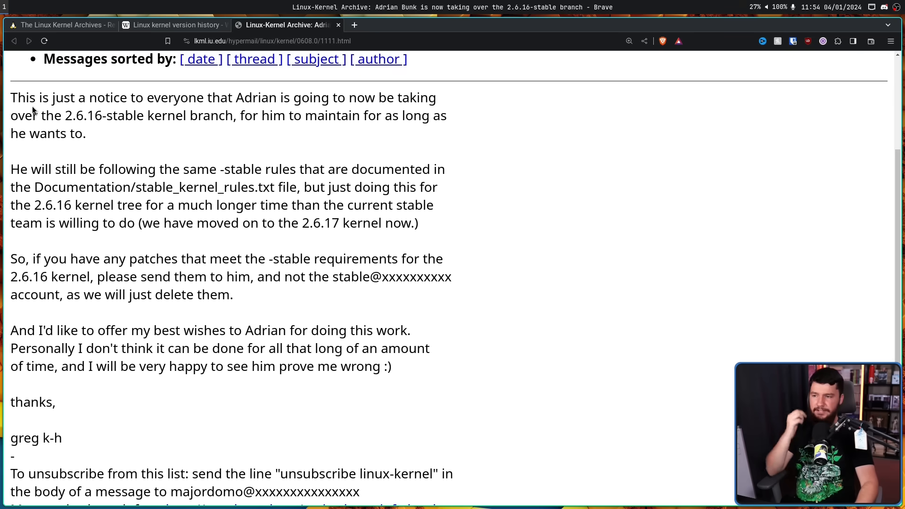
mouse_move(258, 103)
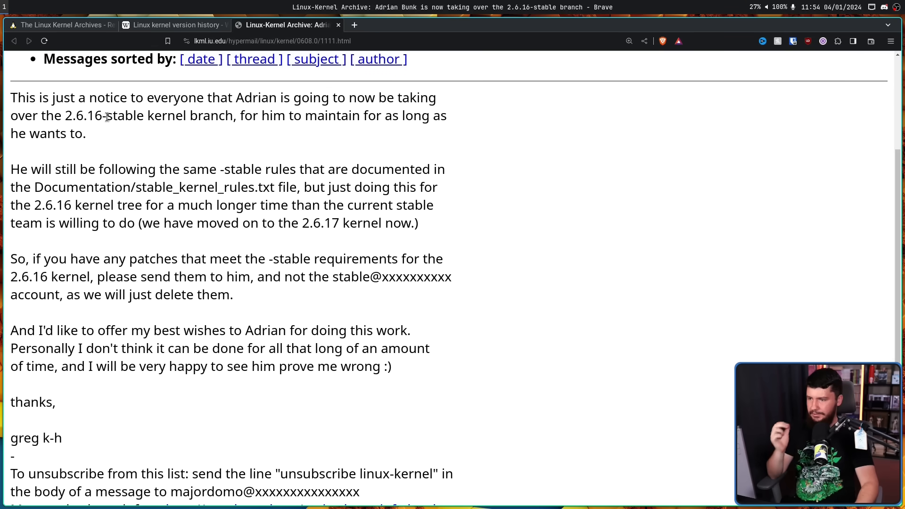
mouse_move(213, 130)
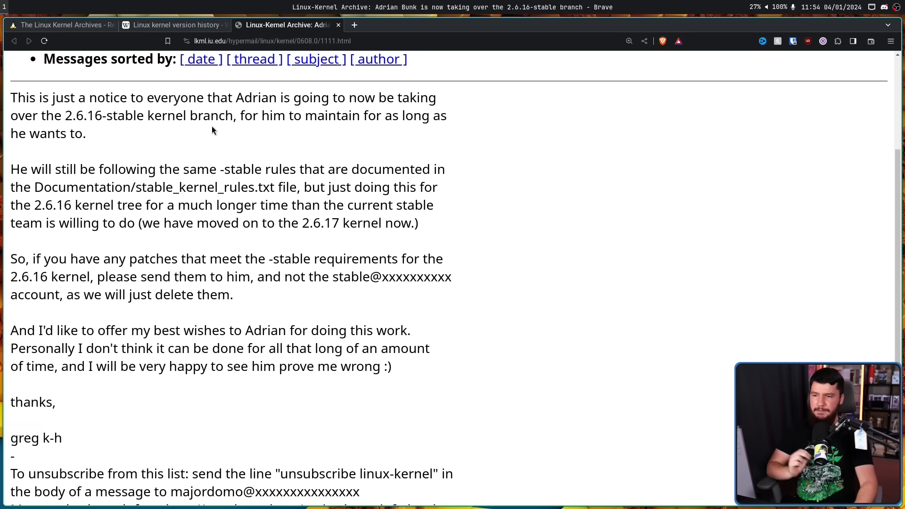
mouse_move(160, 138)
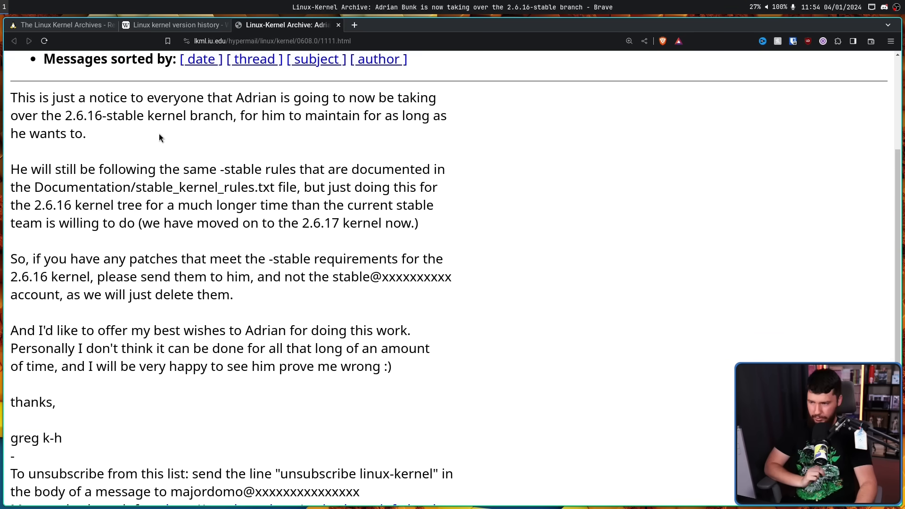
mouse_move(245, 164)
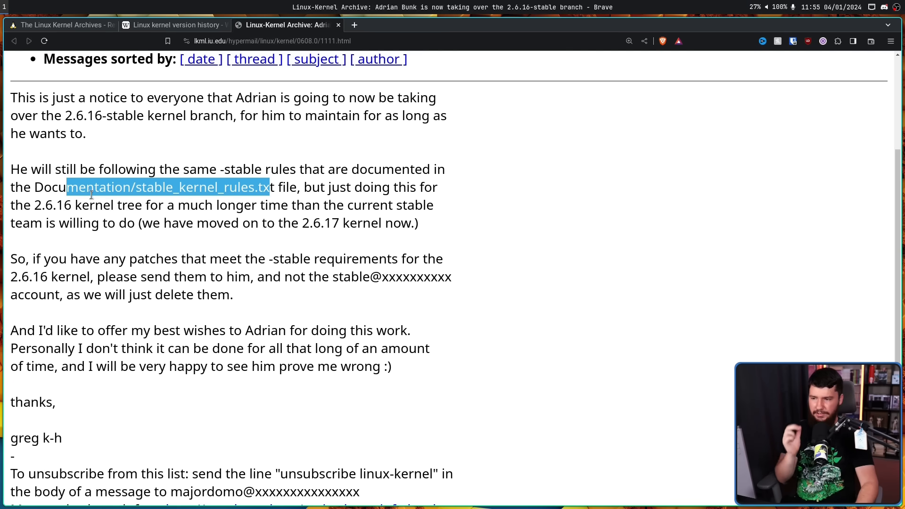
click(332, 199)
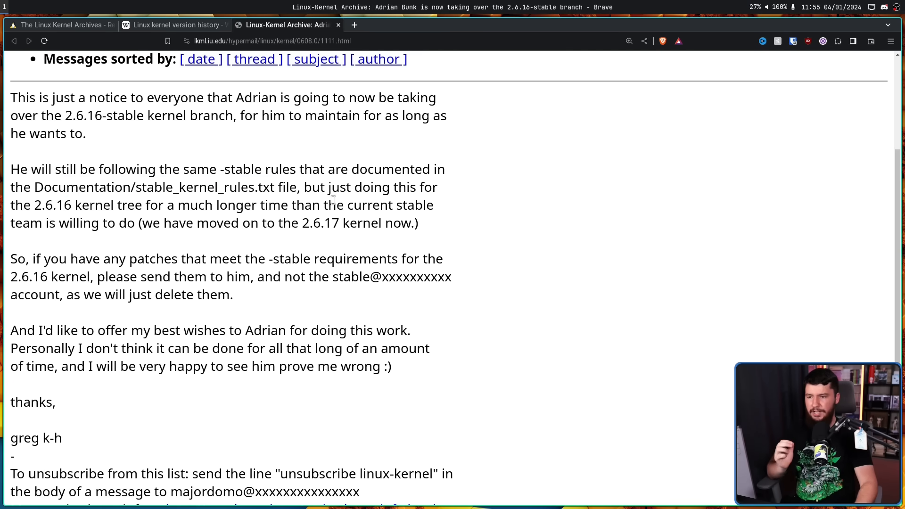
mouse_move(364, 210)
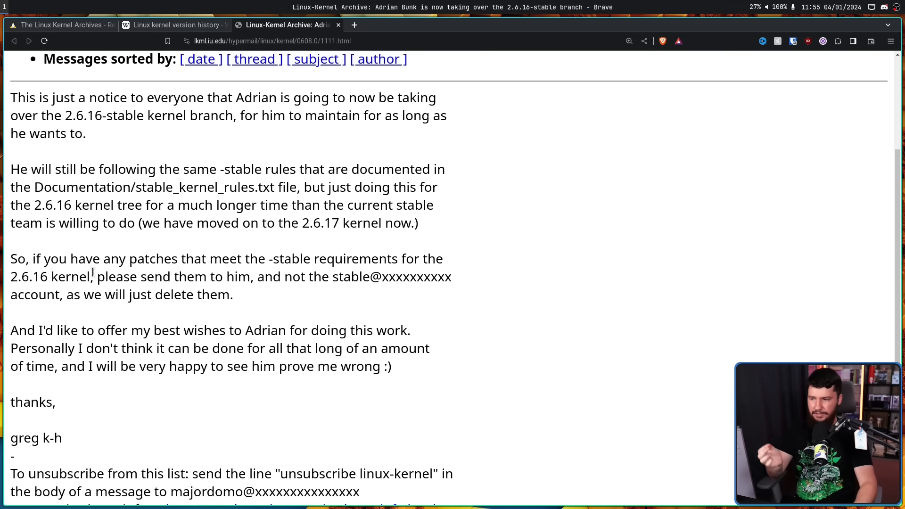
mouse_move(277, 279)
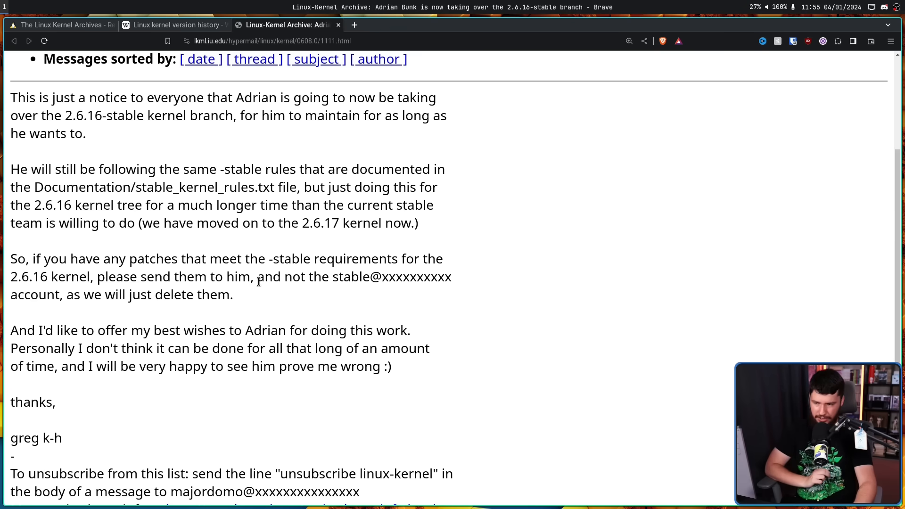
mouse_move(253, 292)
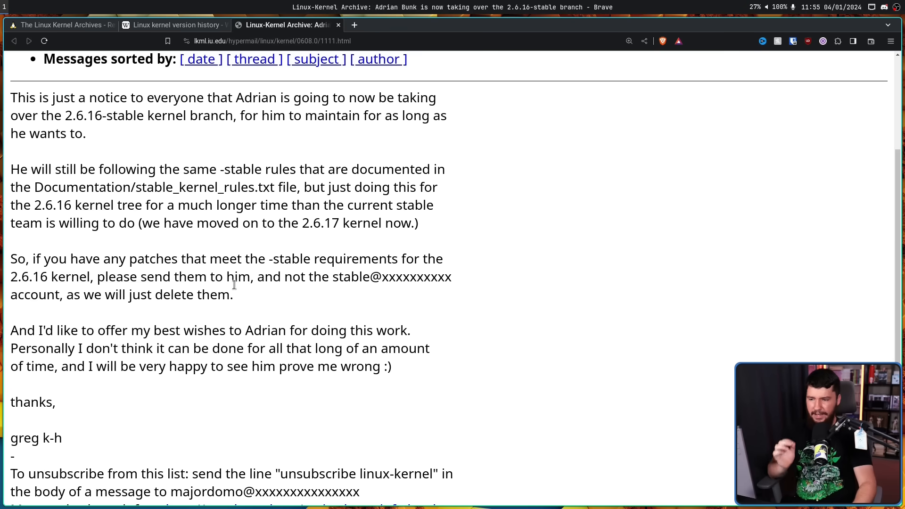
mouse_move(206, 310)
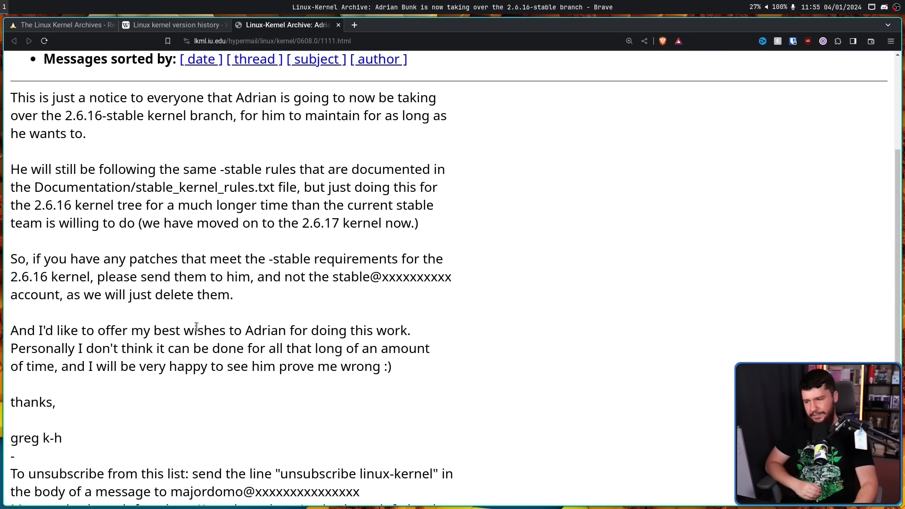
mouse_move(126, 351)
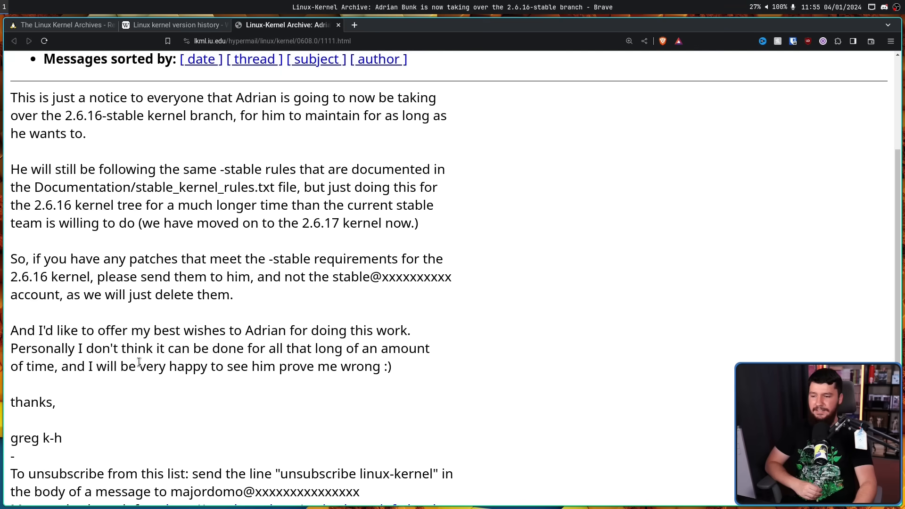
mouse_move(152, 362)
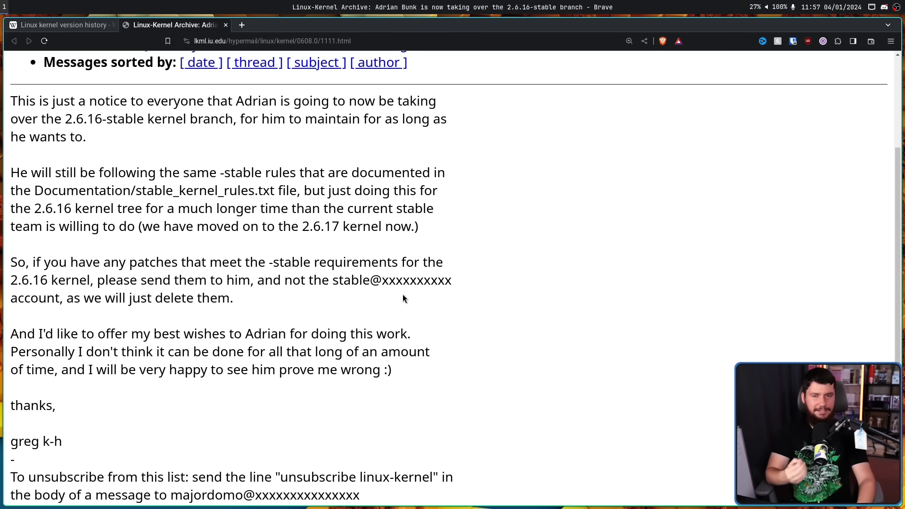
drag(59, 352, 390, 370)
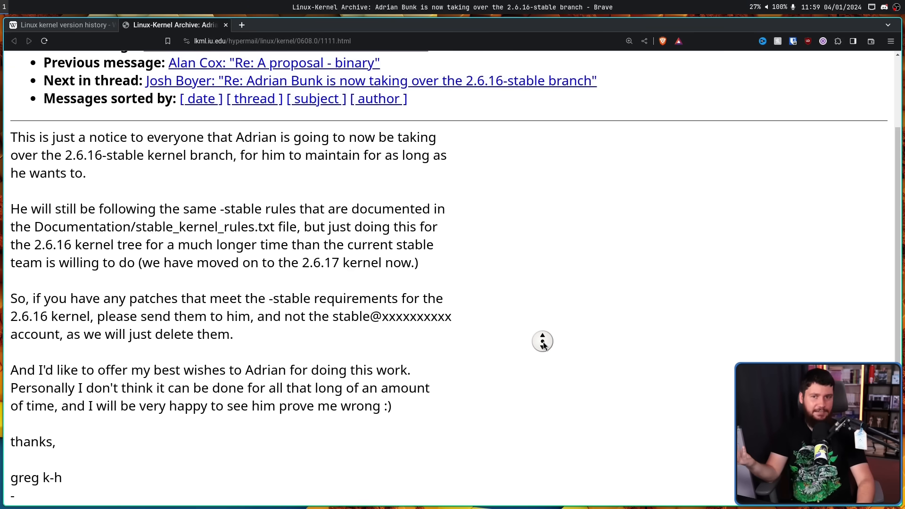
scroll(up, 3)
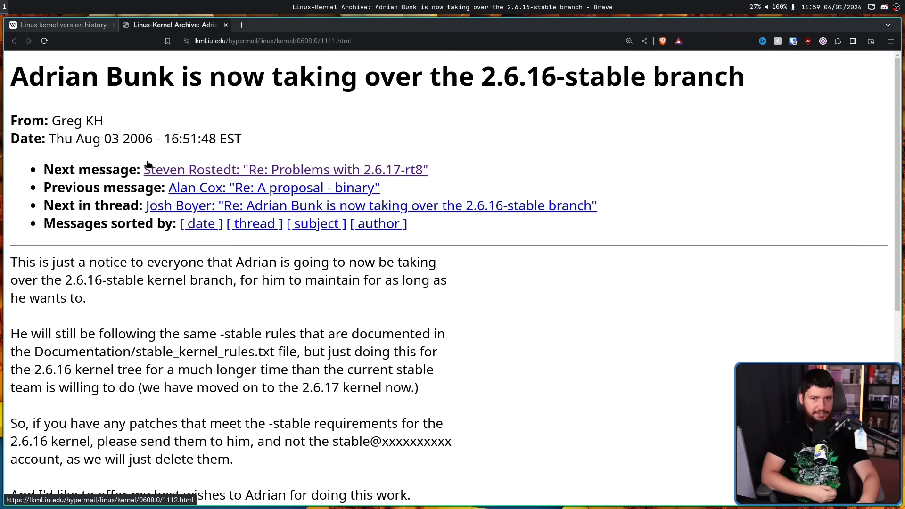
mouse_move(499, 305)
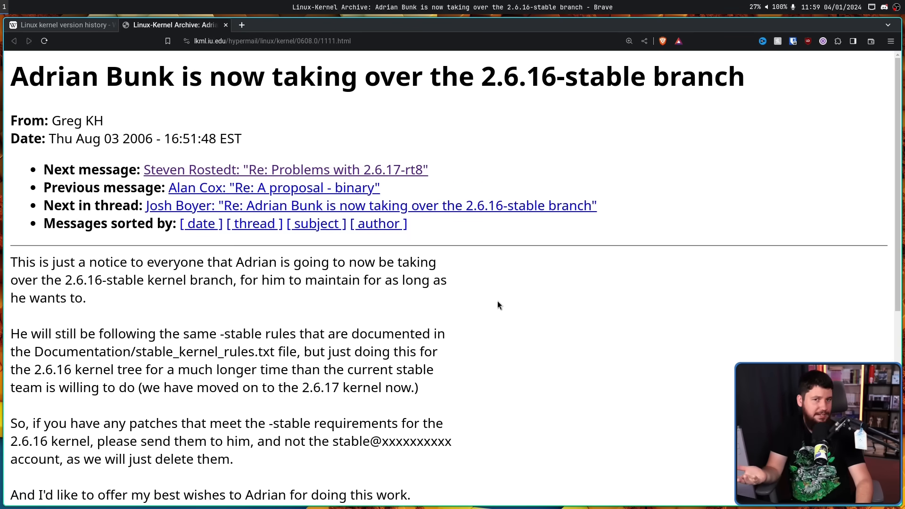
mouse_move(509, 295)
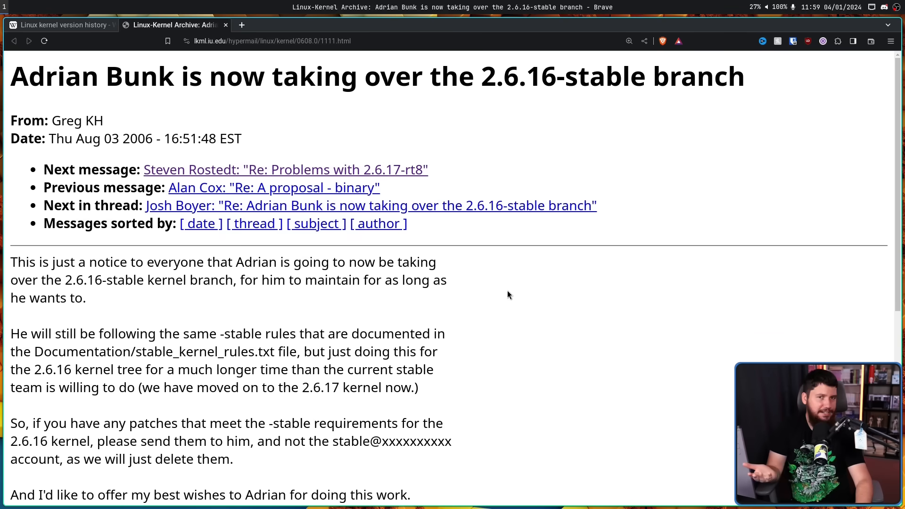
mouse_move(510, 297)
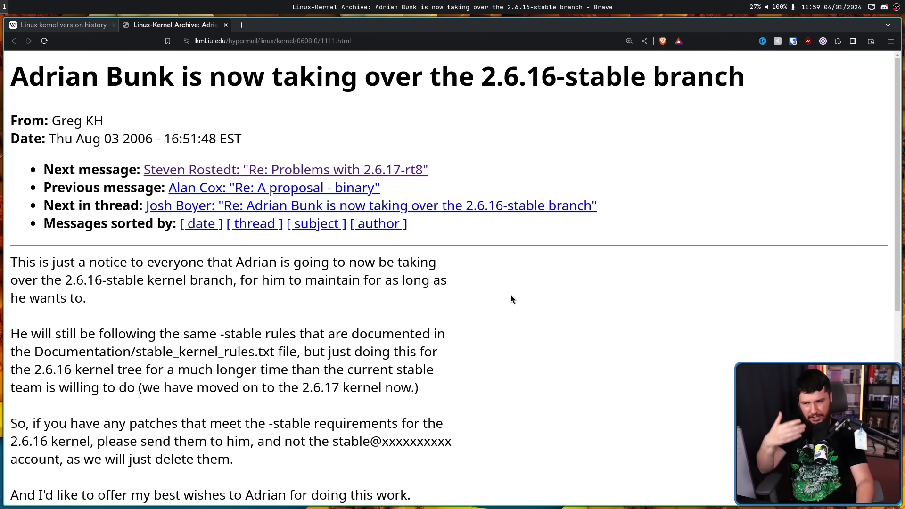
scroll(down, 3)
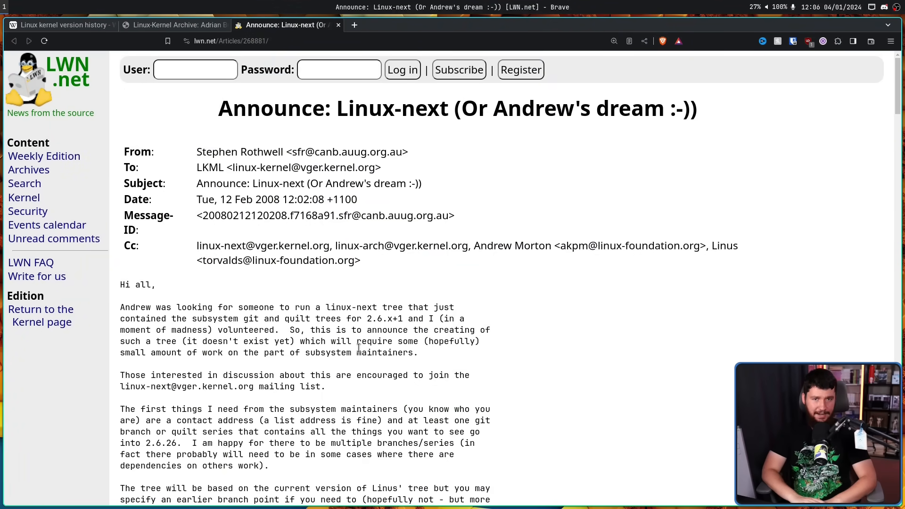
Step: Read through Morton's list of development problems down to the 'So what I propose' unified linux-next tree section
scroll(down, 3)
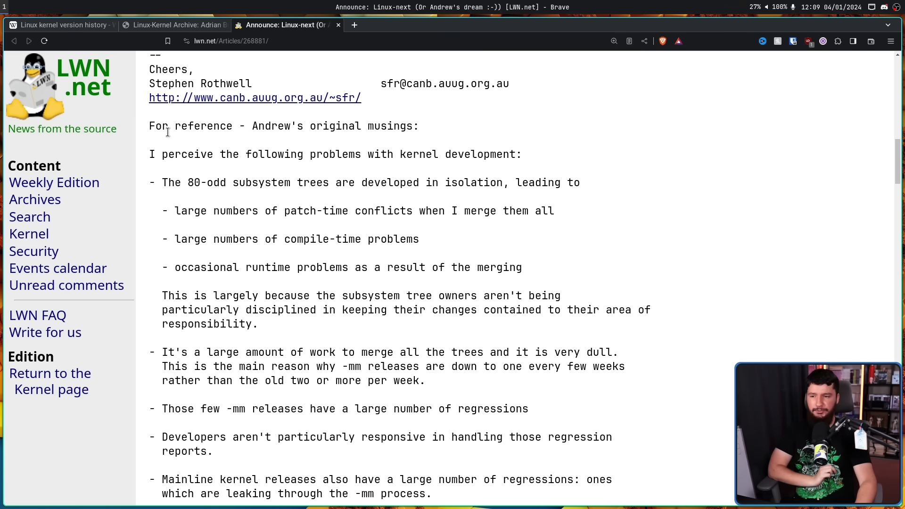
mouse_move(215, 149)
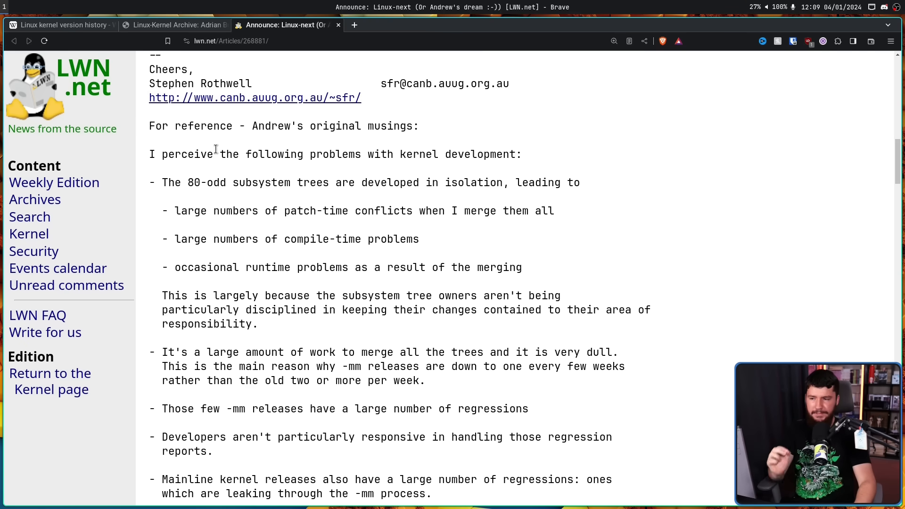
mouse_move(495, 150)
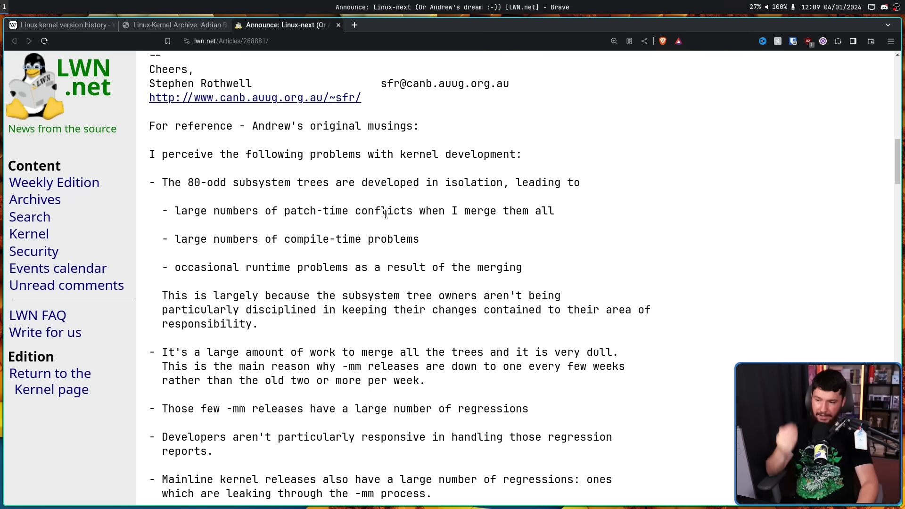
mouse_move(390, 215)
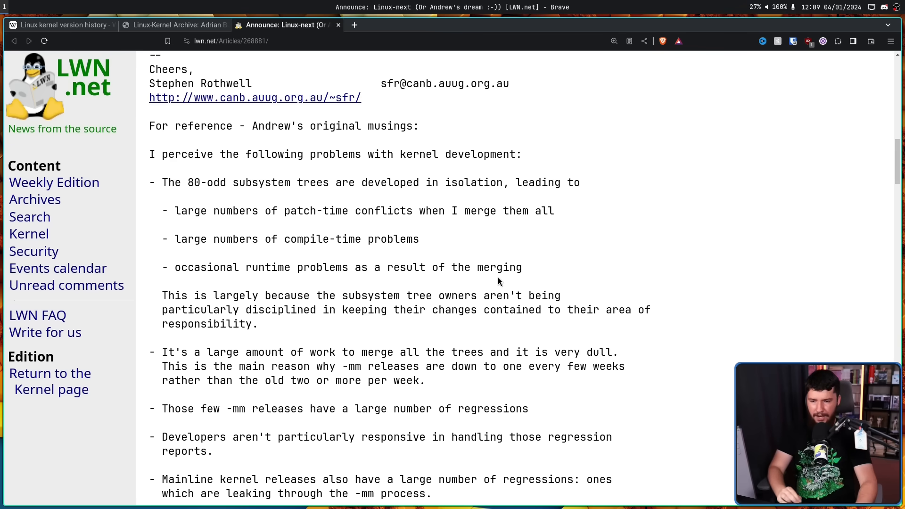
scroll(down, 3)
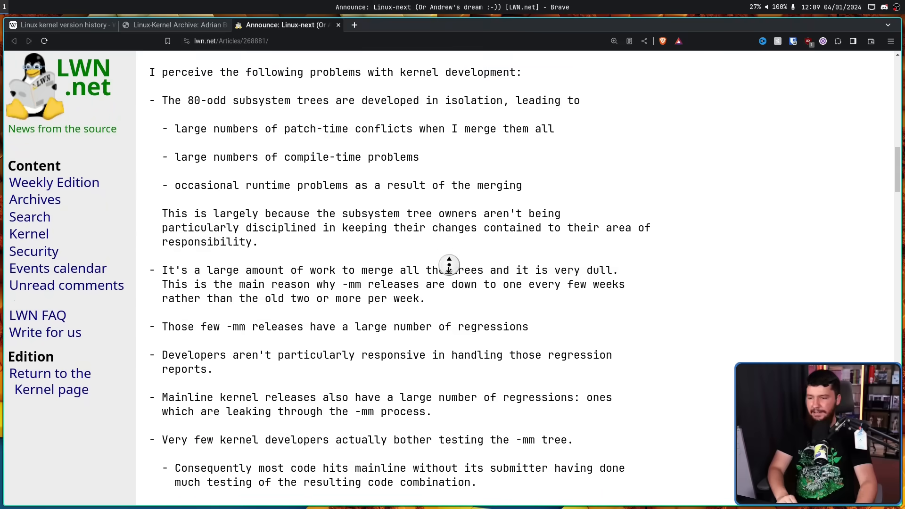
scroll(down, 3)
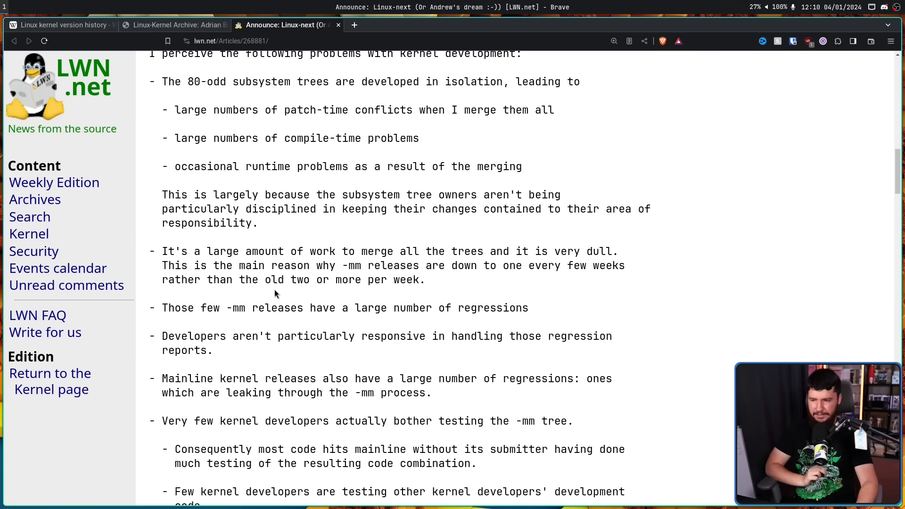
mouse_move(355, 279)
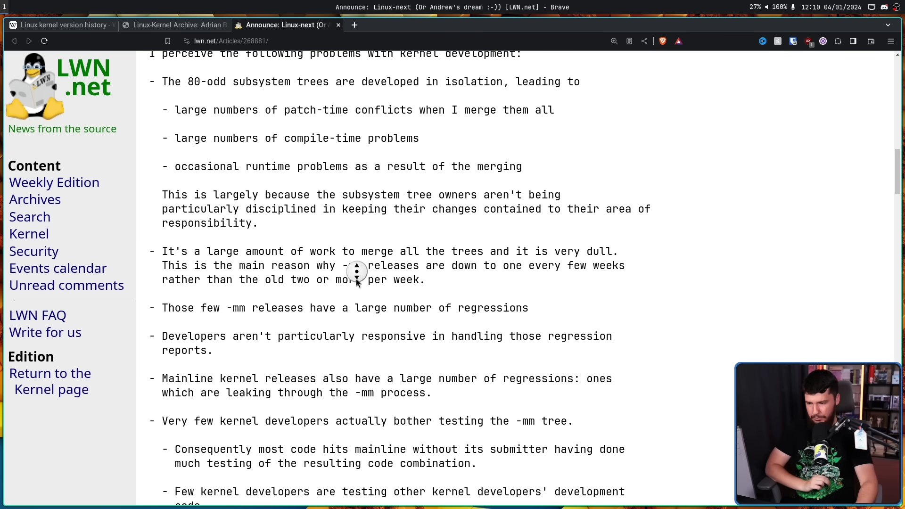
scroll(down, 3)
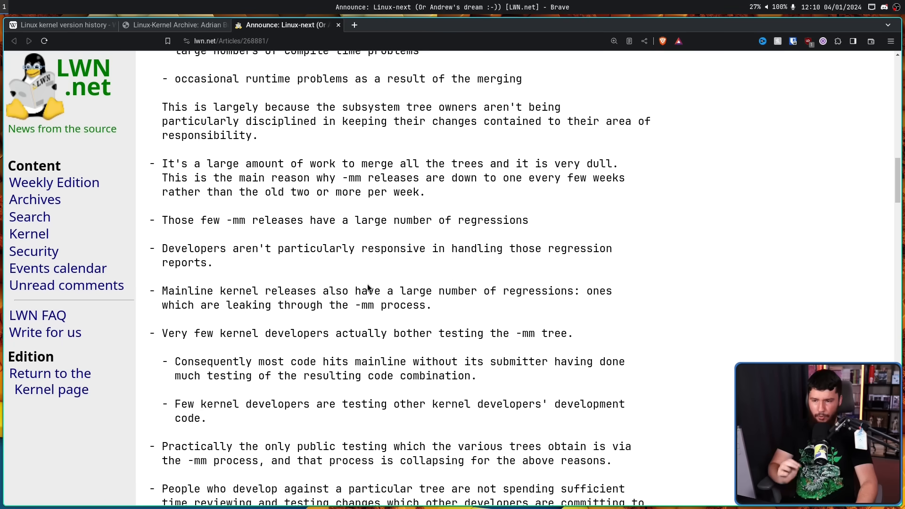
mouse_move(527, 291)
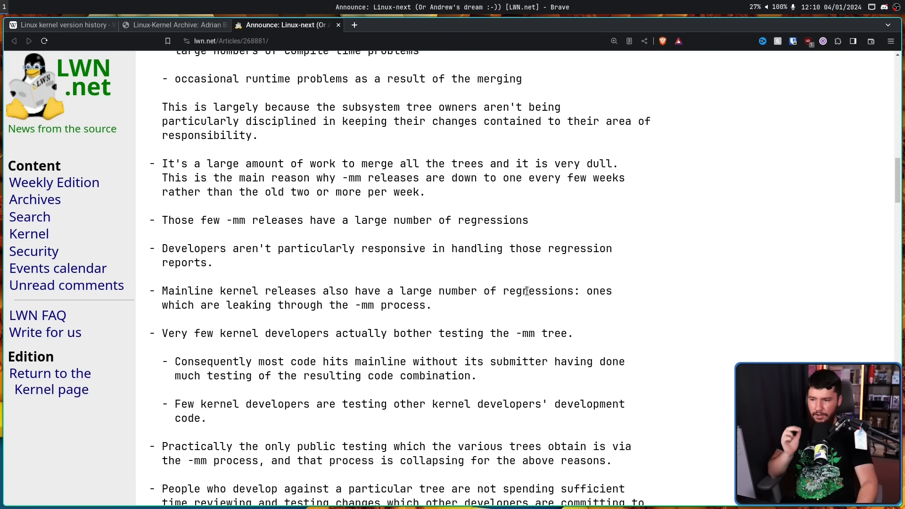
mouse_move(366, 295)
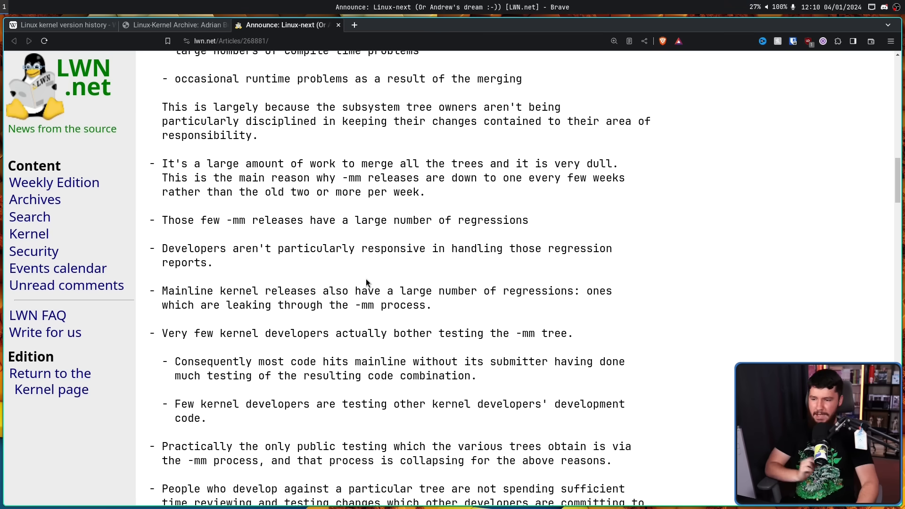
scroll(down, 3)
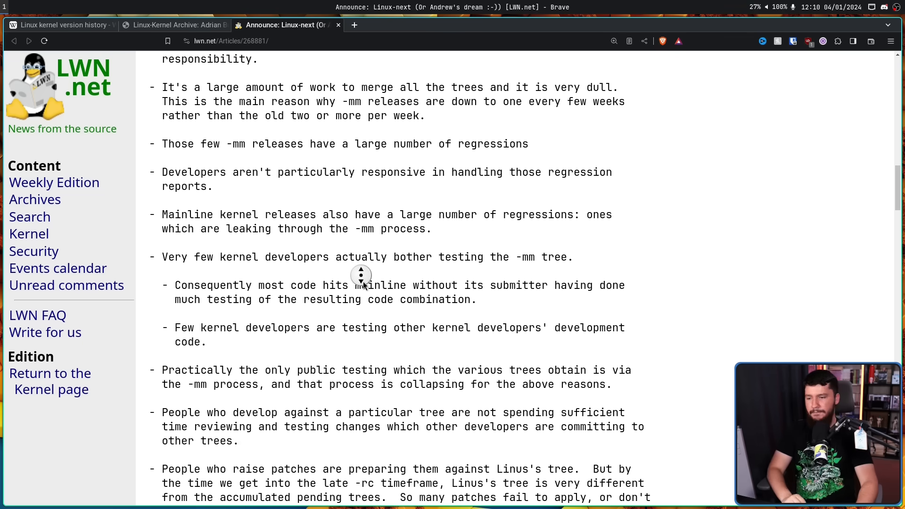
scroll(down, 3)
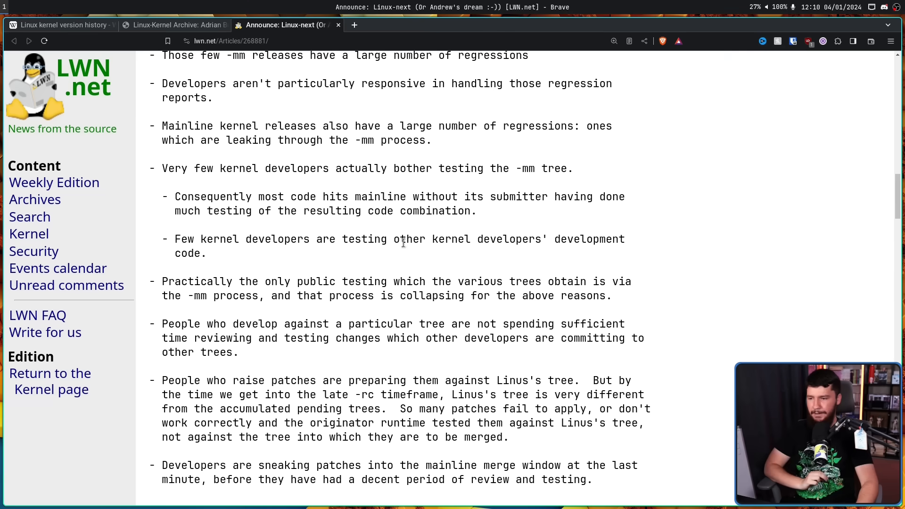
mouse_move(224, 313)
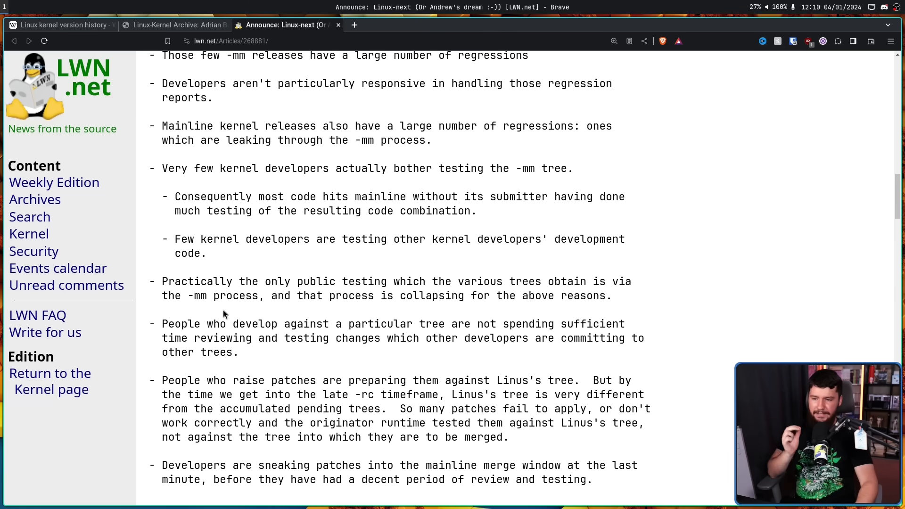
mouse_move(266, 289)
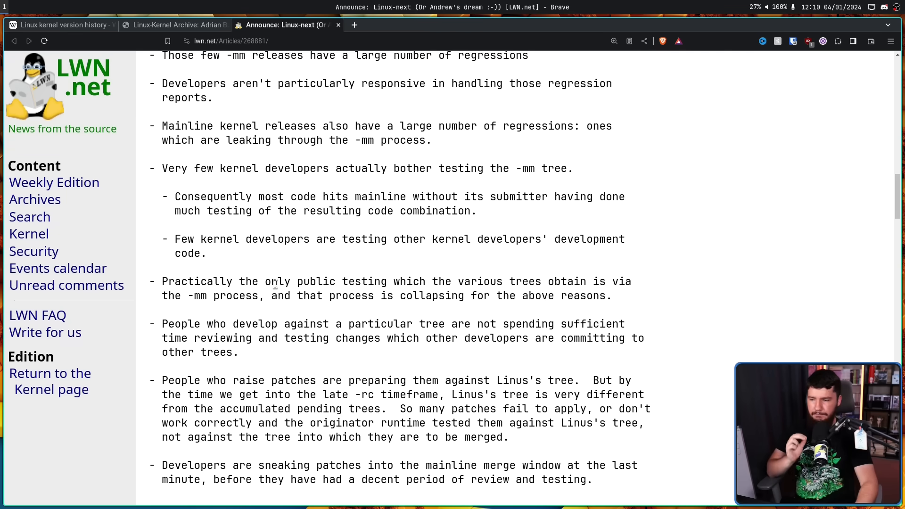
scroll(down, 3)
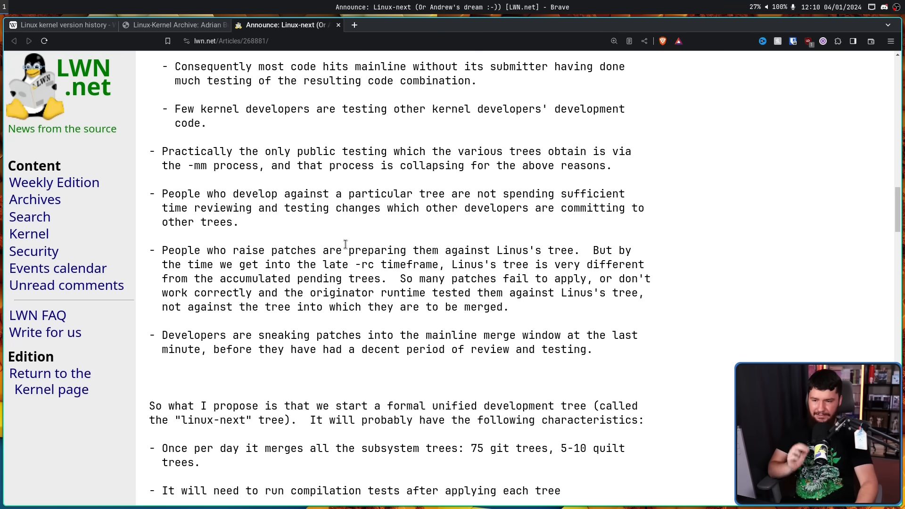
mouse_move(600, 250)
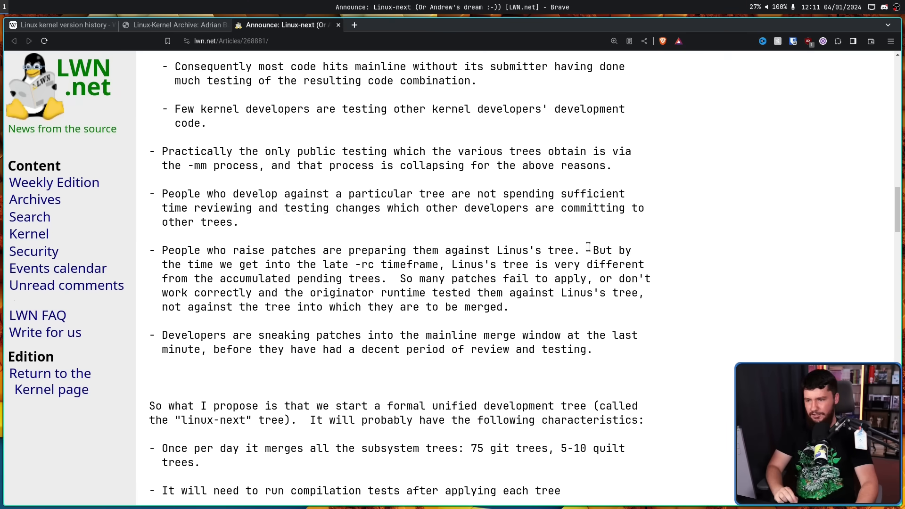
mouse_move(337, 291)
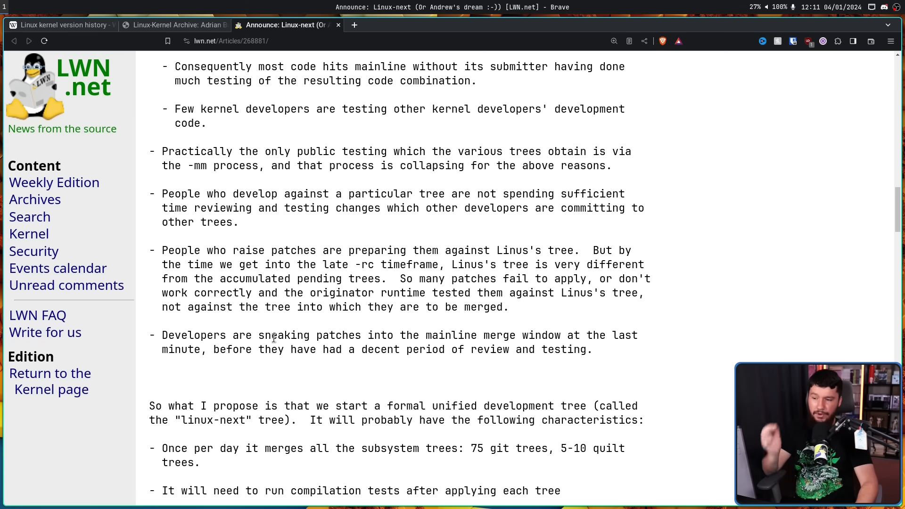
scroll(down, 3)
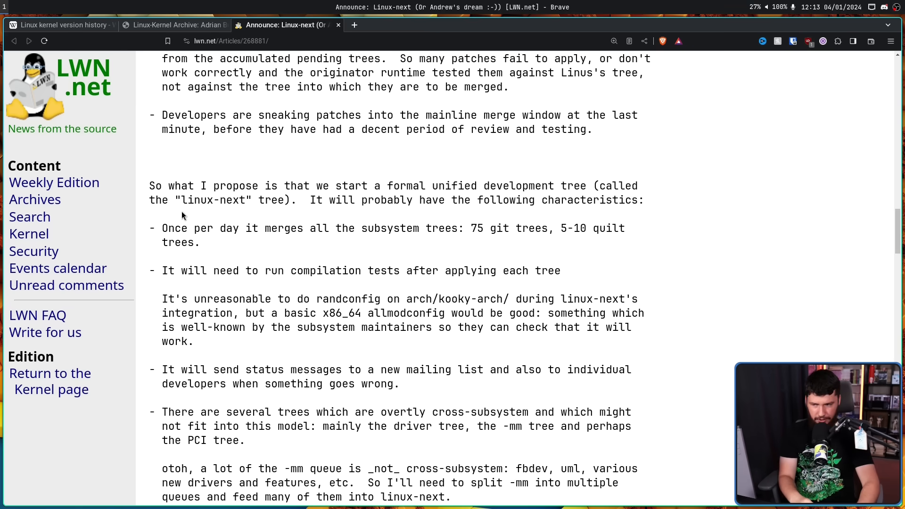
mouse_move(197, 212)
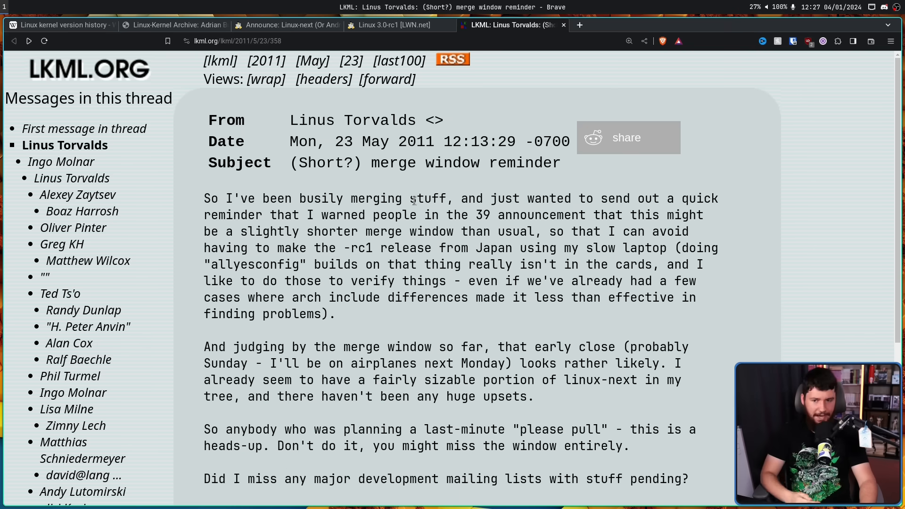
Step: Reach Linus's PS about version numbers and open Ingo Molnar's reply hoping for .42 before 3.0.0
scroll(down, 3)
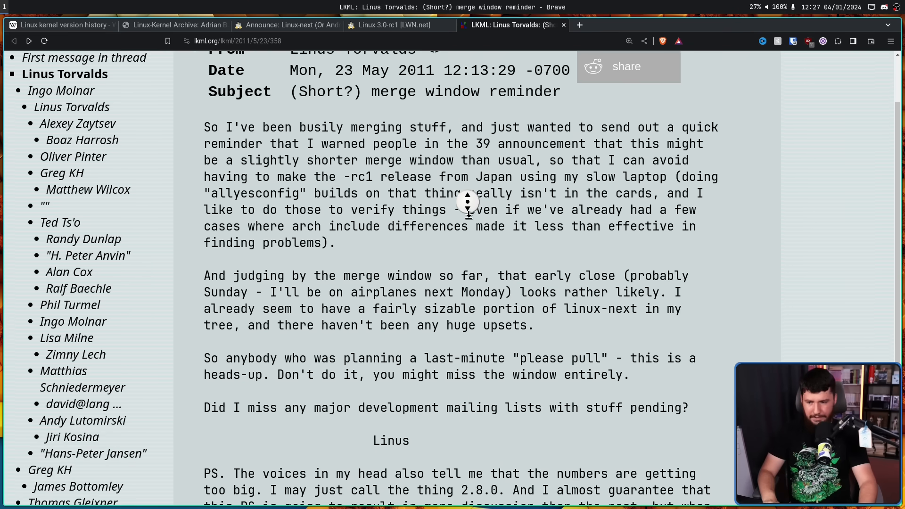
scroll(down, 3)
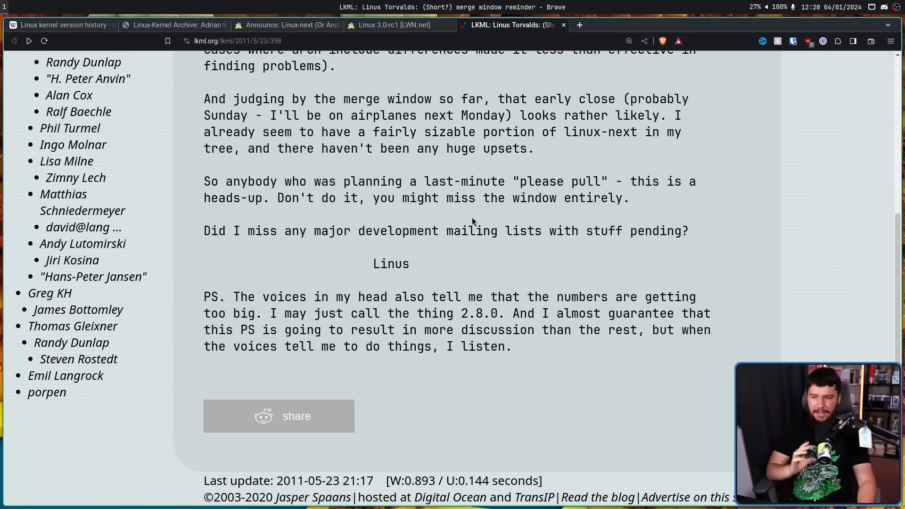
mouse_move(619, 290)
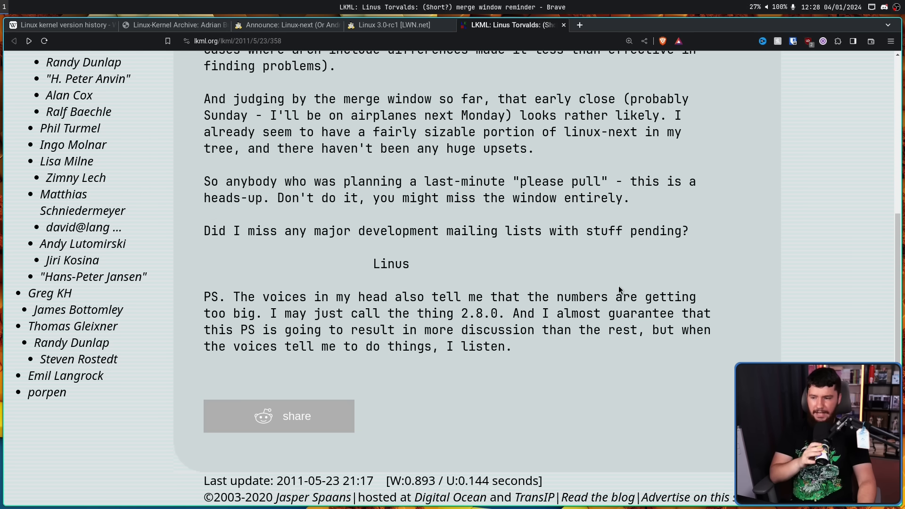
mouse_move(423, 313)
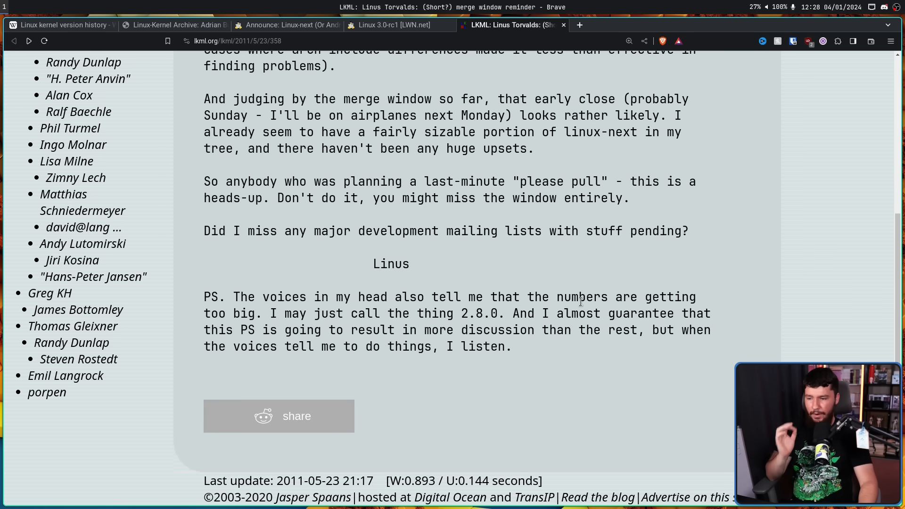
mouse_move(508, 321)
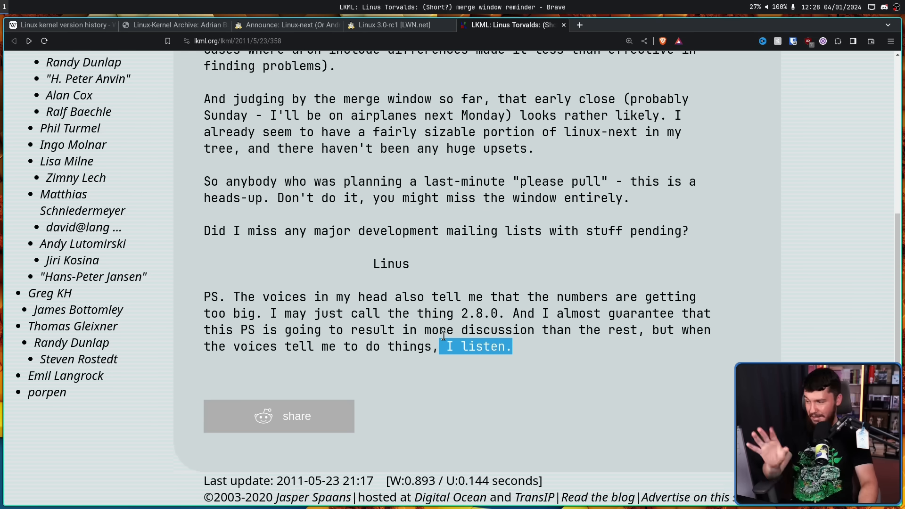
click(516, 353)
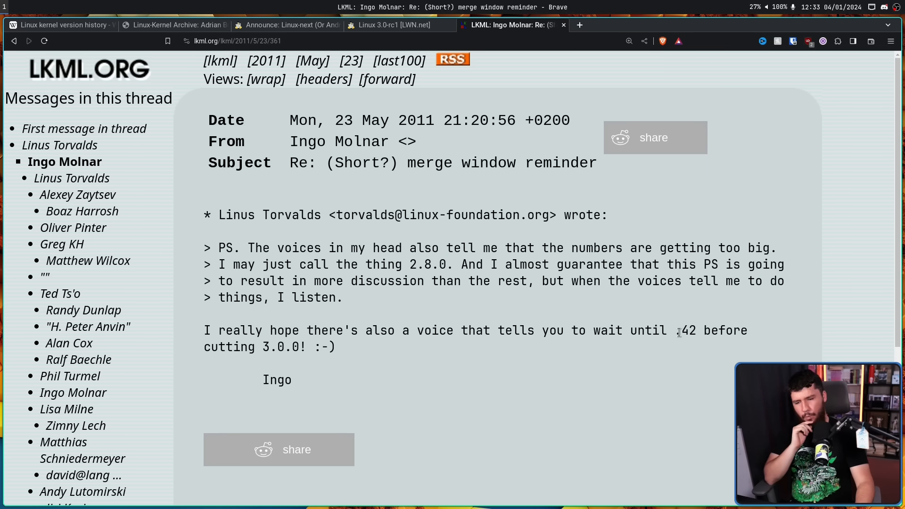
Step: Open Linus's reply favoring 3.0 and highlight the remark that "40" is a nice round number
double_click(686, 331)
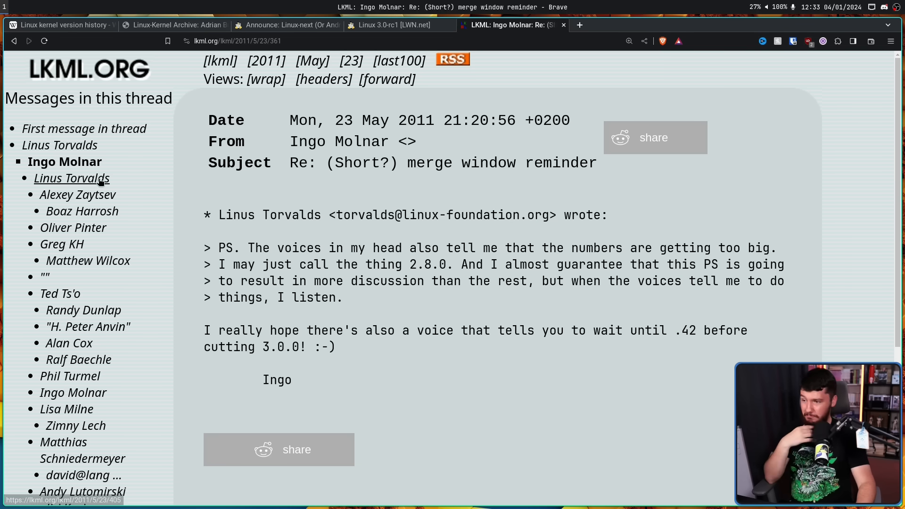
click(72, 179)
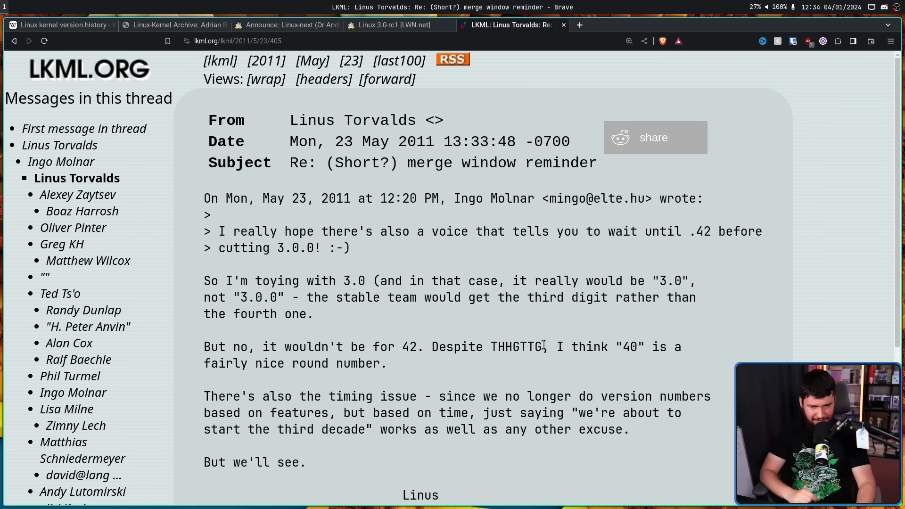
drag(558, 347, 638, 347)
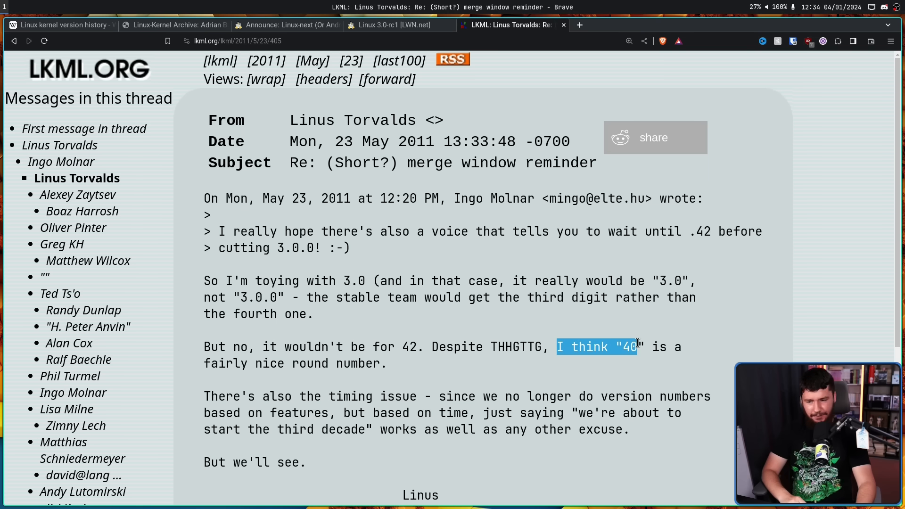
mouse_move(410, 362)
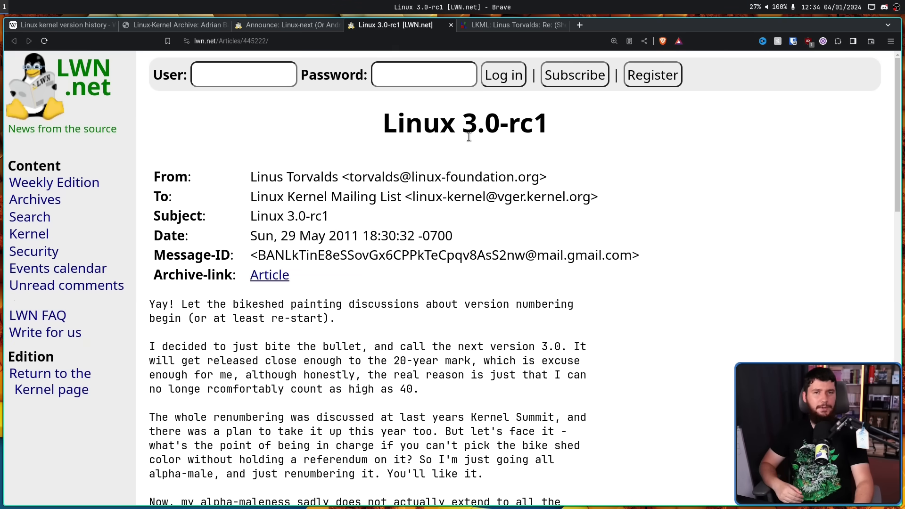
Step: Highlight the opening sentence's ending up to 'or at least re-start', then clear the highlight
scroll(down, 3)
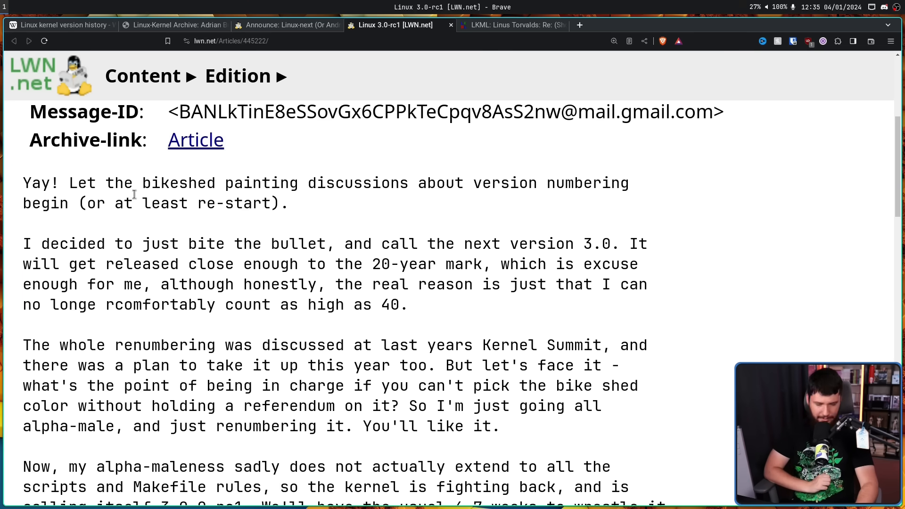
drag(179, 203, 288, 202)
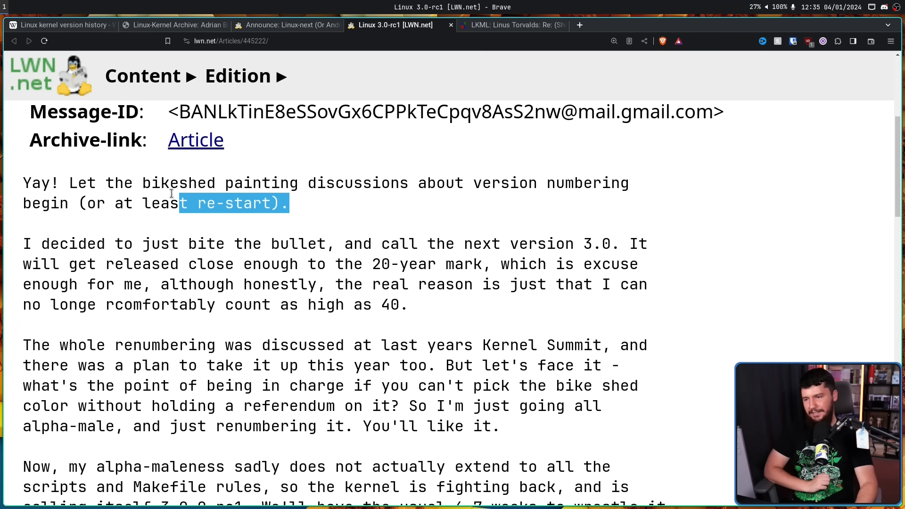
drag(180, 203, 87, 203)
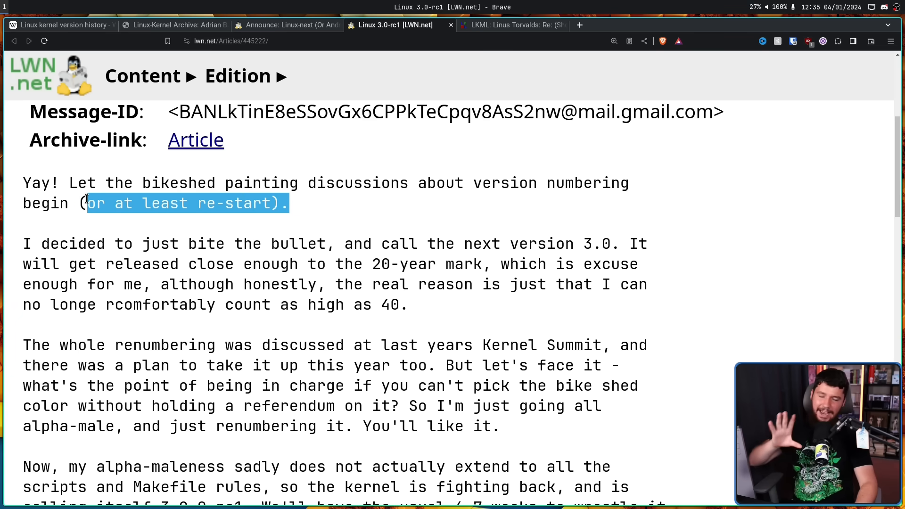
click(400, 179)
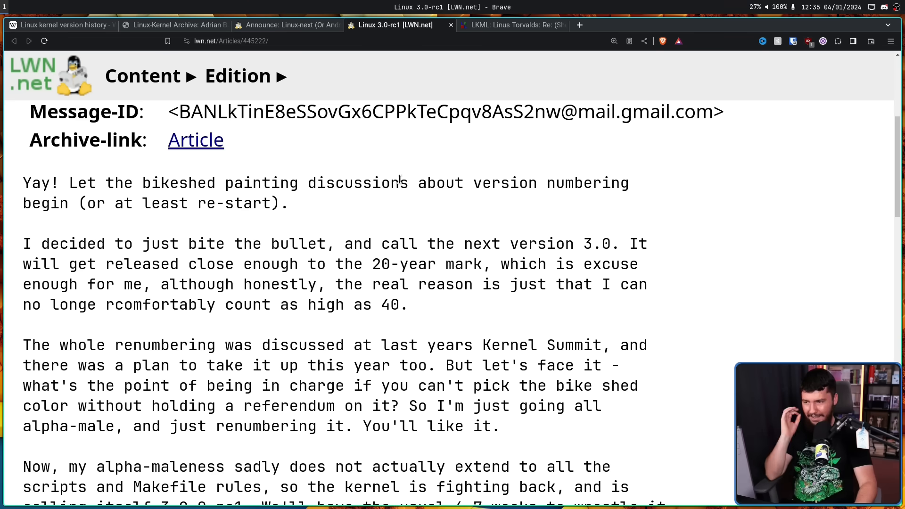
mouse_move(340, 183)
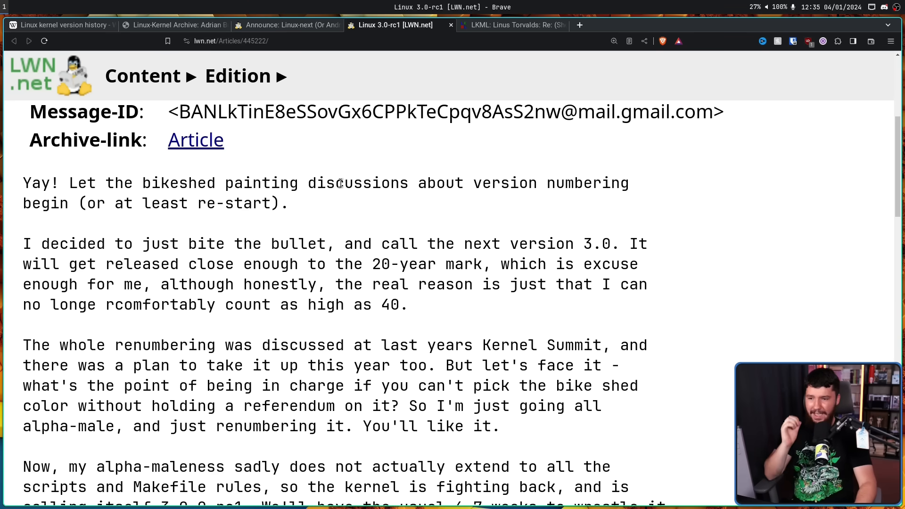
mouse_move(395, 212)
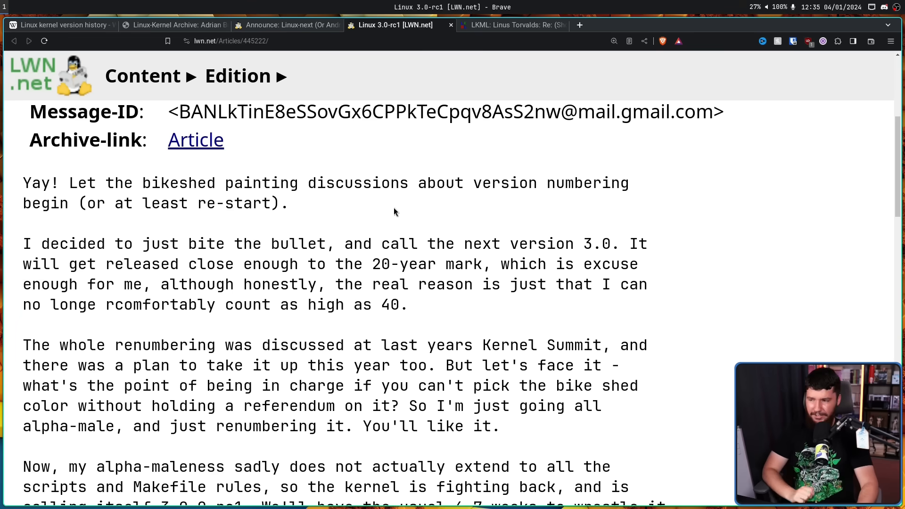
mouse_move(493, 346)
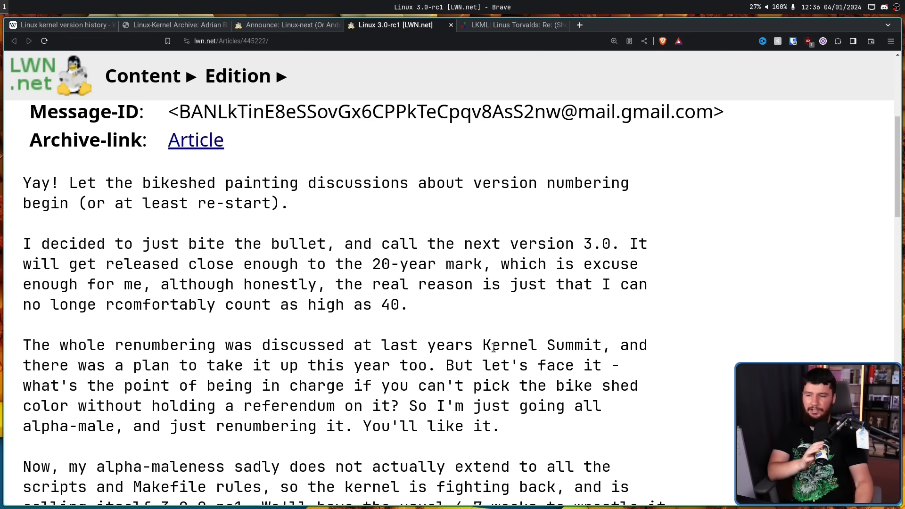
mouse_move(484, 328)
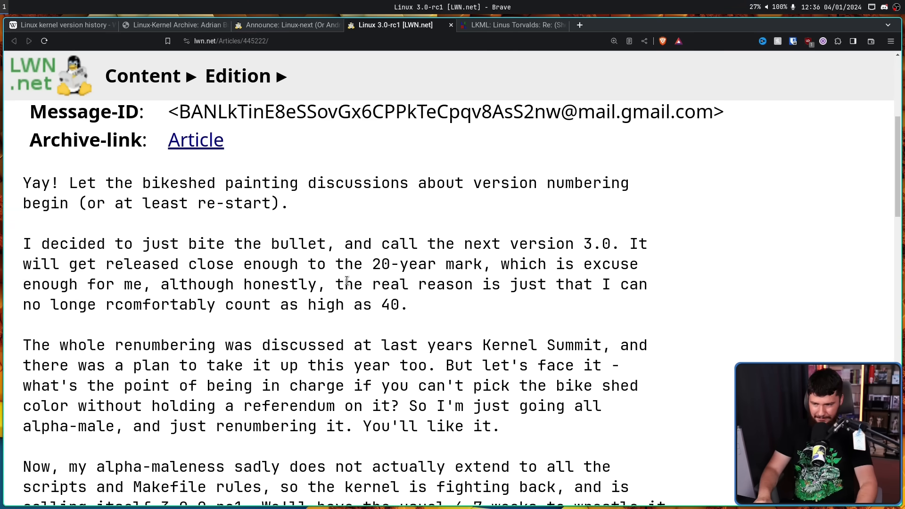
Step: Read down the 3.0-rc1 announcement to Linus's 'NOTHING' big-changes paragraph
scroll(down, 3)
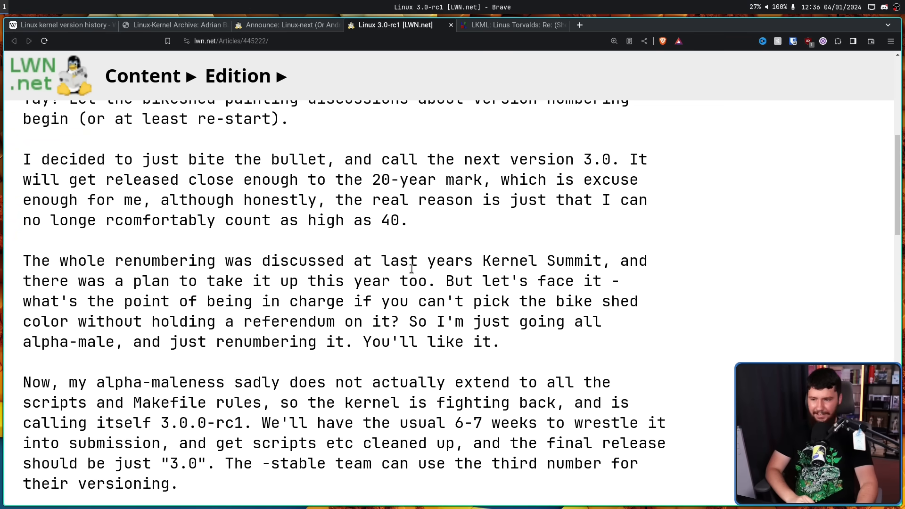
mouse_move(498, 251)
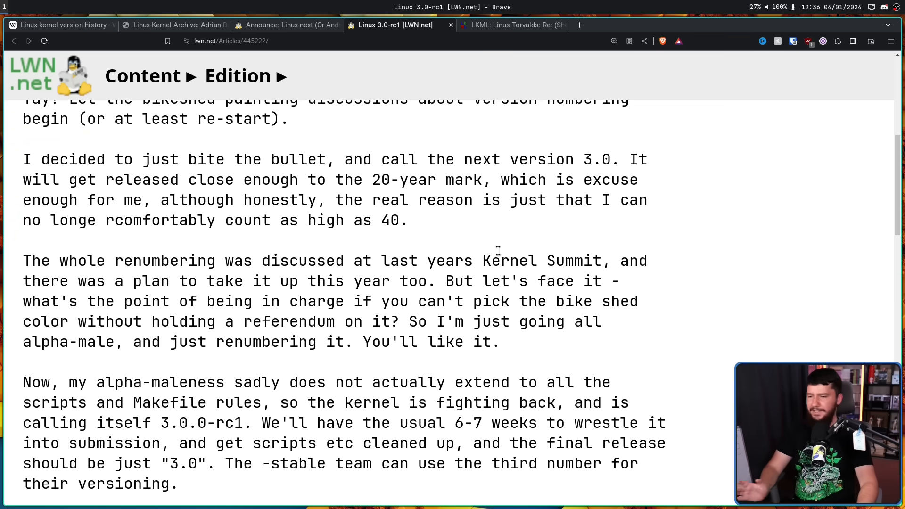
mouse_move(503, 252)
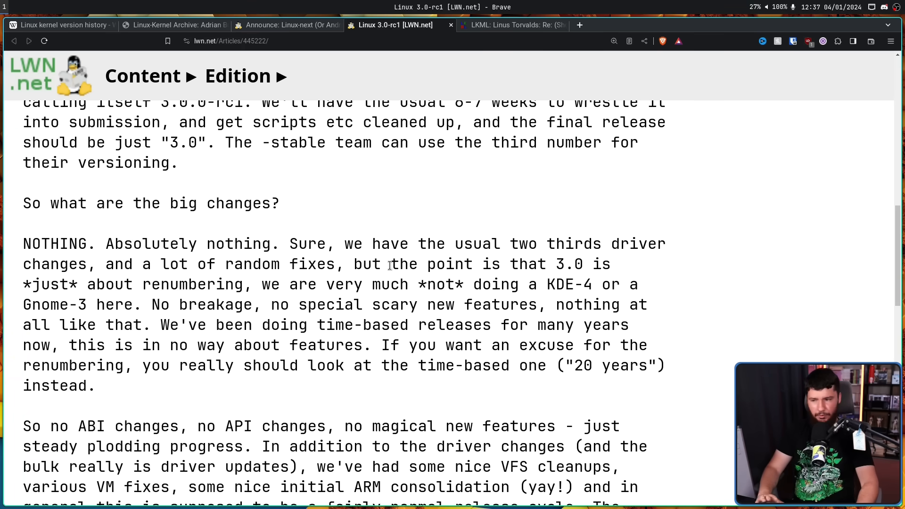
mouse_move(418, 243)
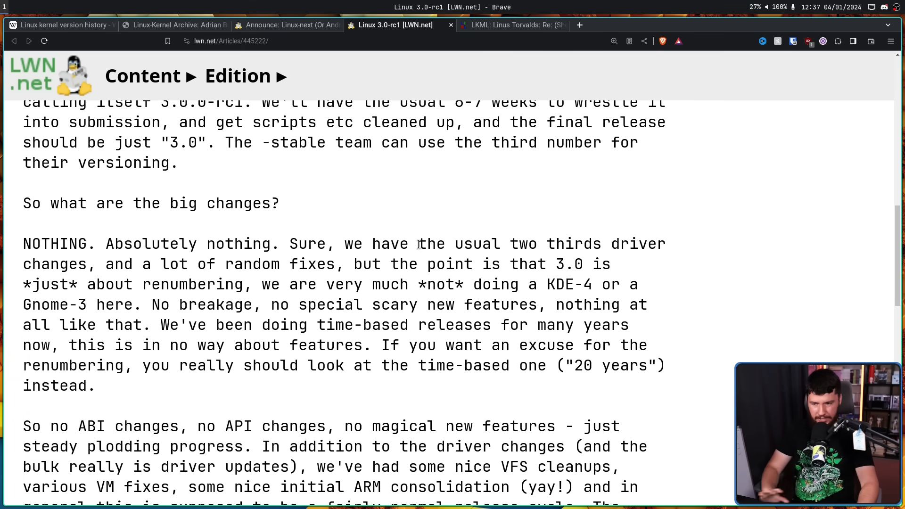
mouse_move(458, 277)
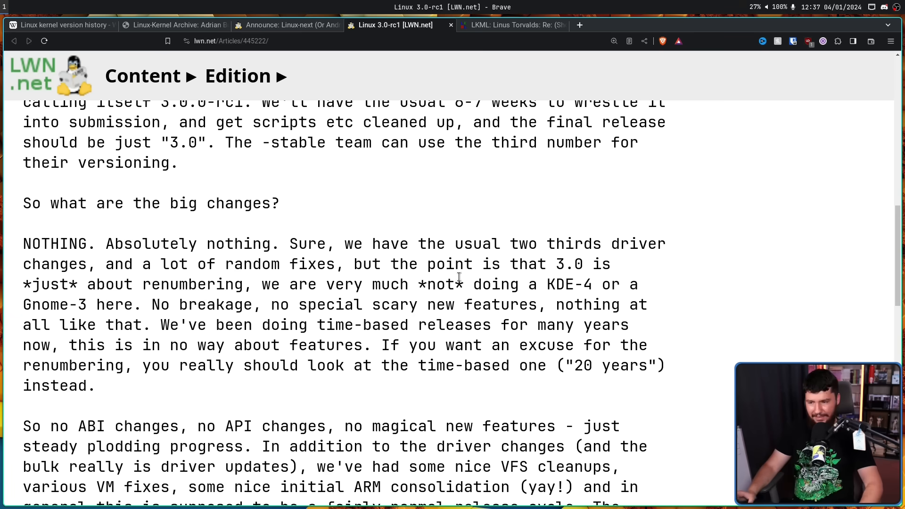
mouse_move(606, 287)
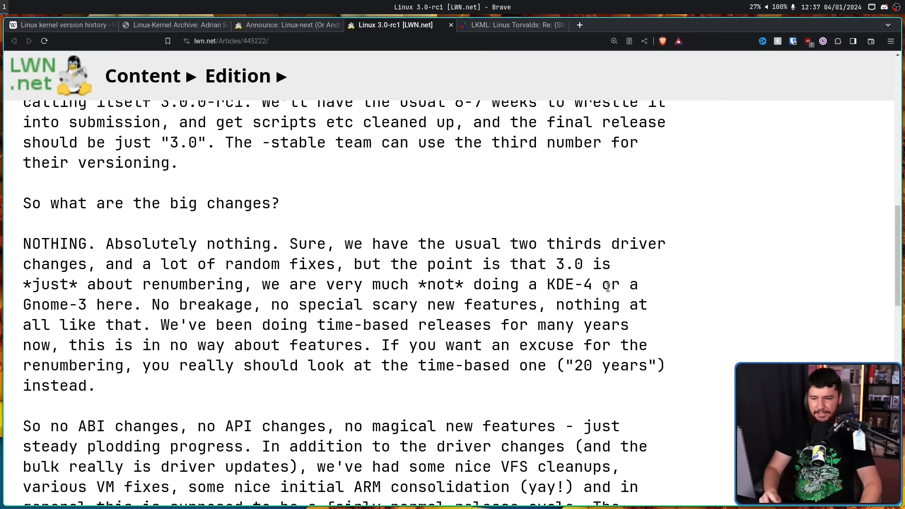
mouse_move(363, 331)
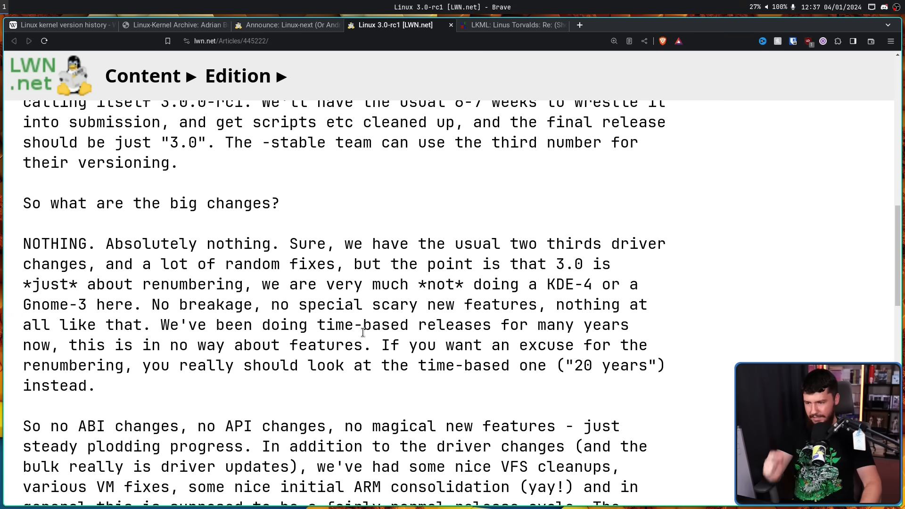
mouse_move(487, 345)
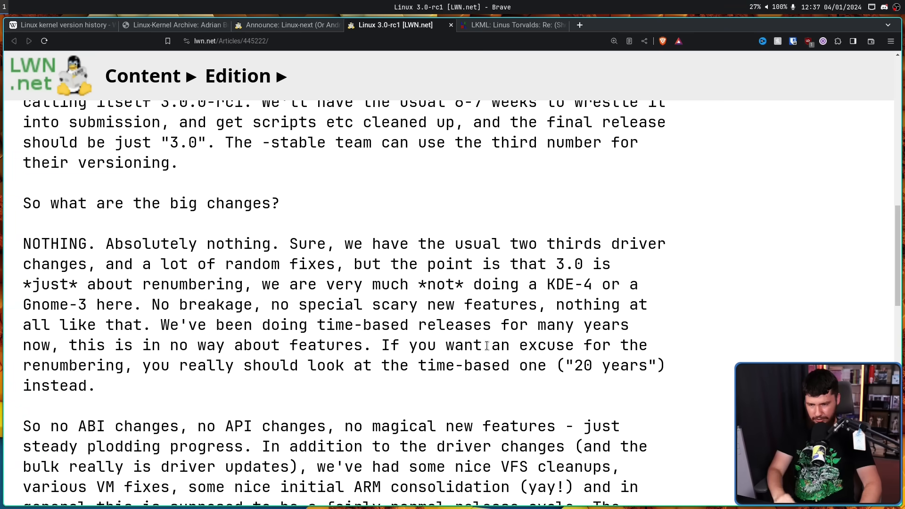
mouse_move(498, 340)
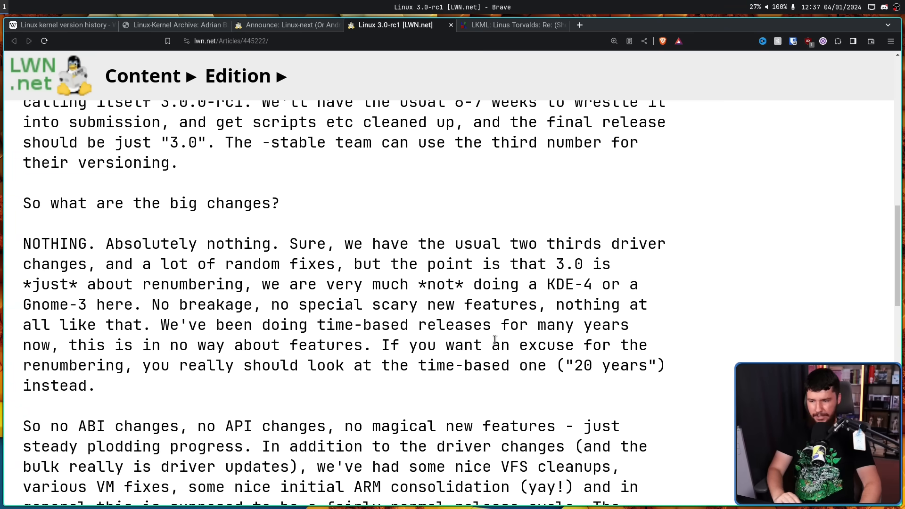
mouse_move(500, 340)
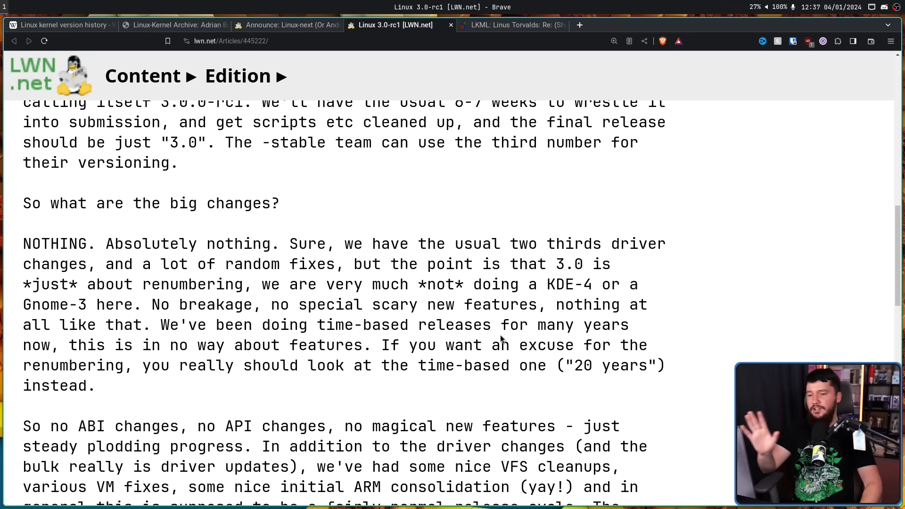
scroll(down, 3)
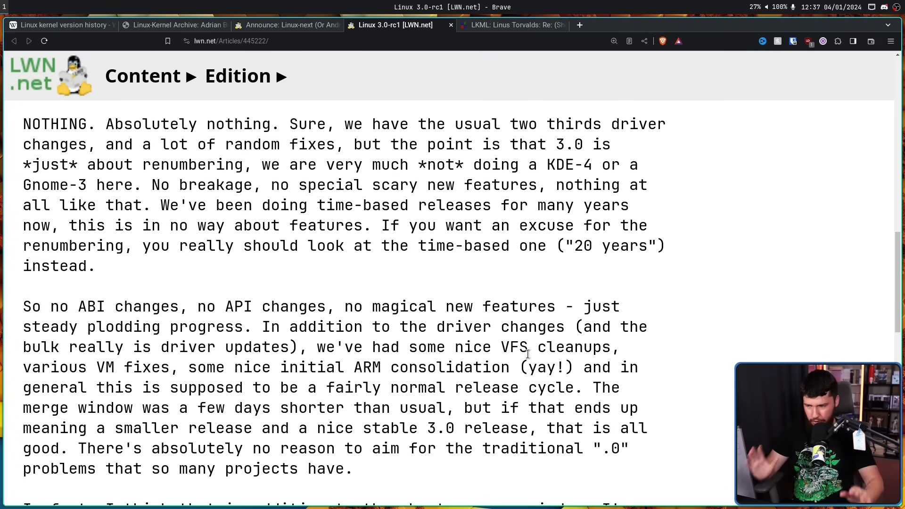
mouse_move(622, 327)
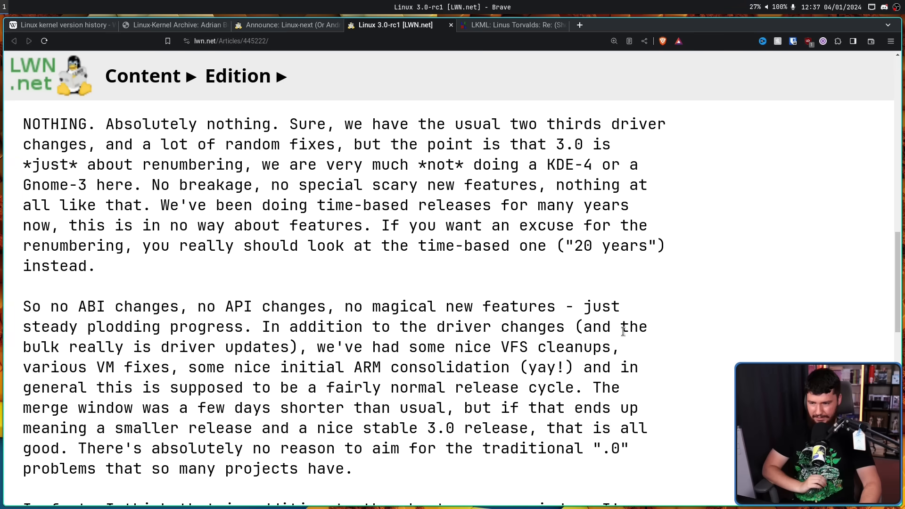
scroll(up, 3)
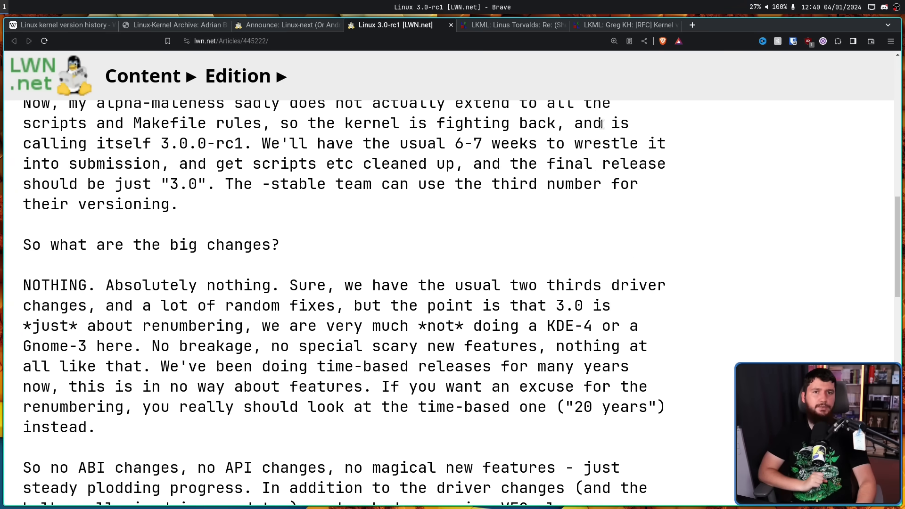
click(623, 24)
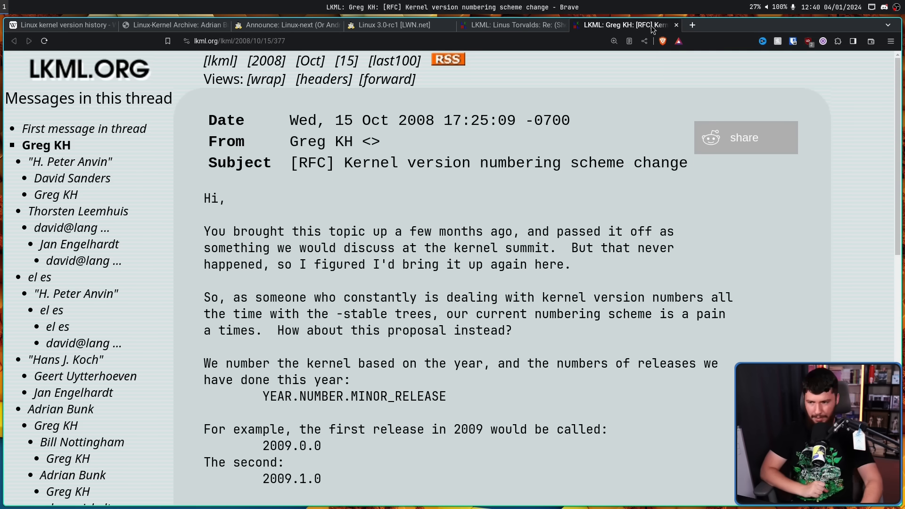
mouse_move(537, 183)
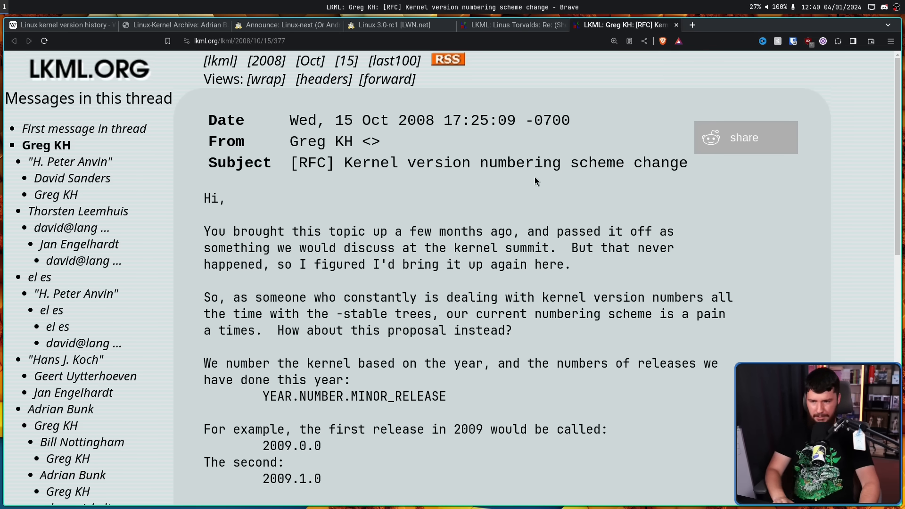
mouse_move(552, 167)
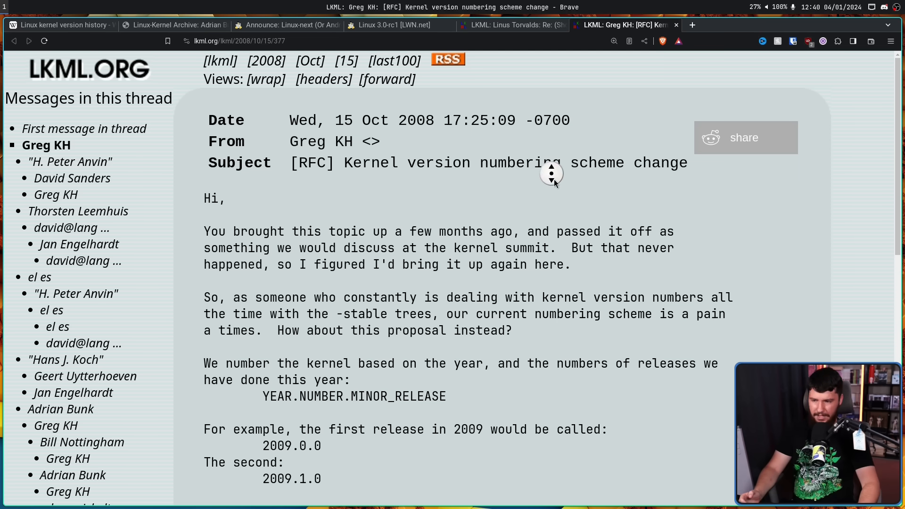
scroll(down, 3)
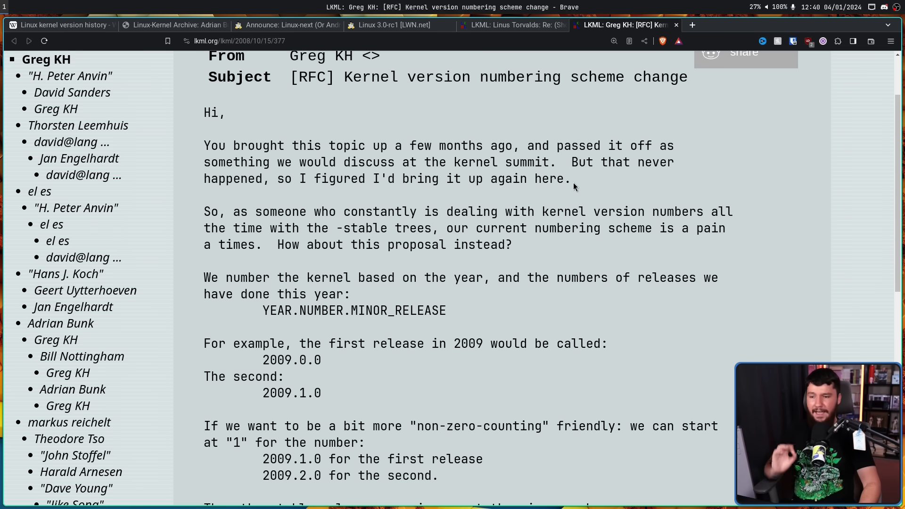
mouse_move(487, 227)
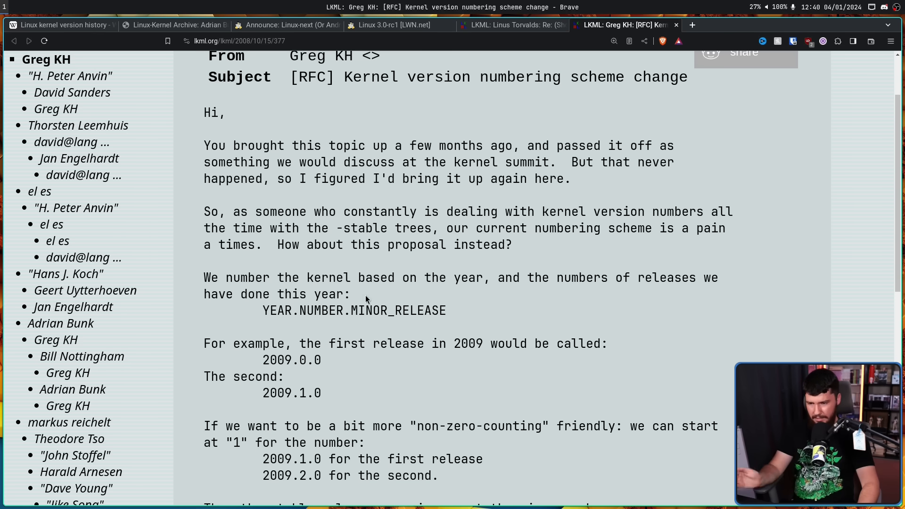
mouse_move(281, 330)
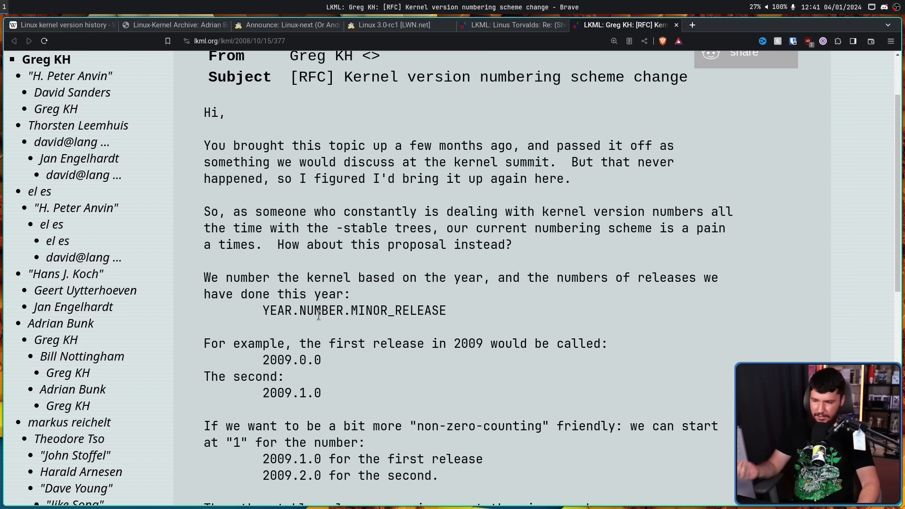
middle_click(382, 330)
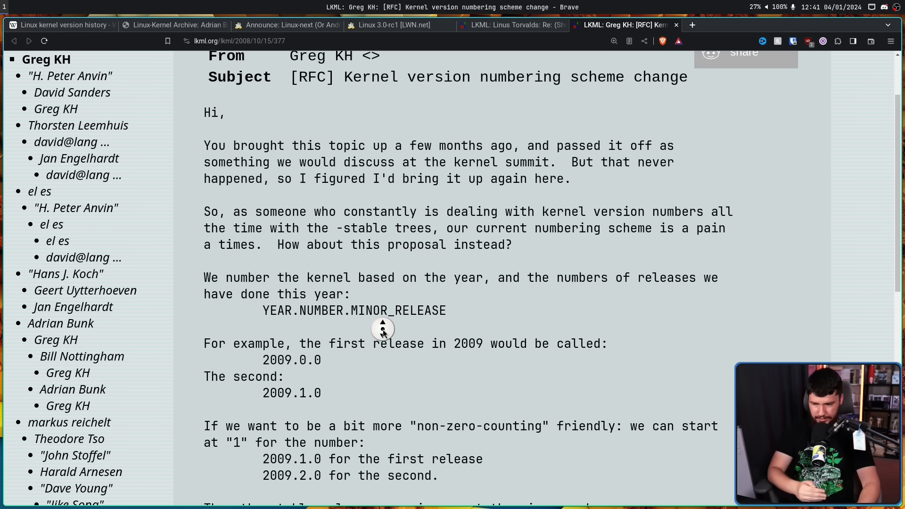
scroll(down, 3)
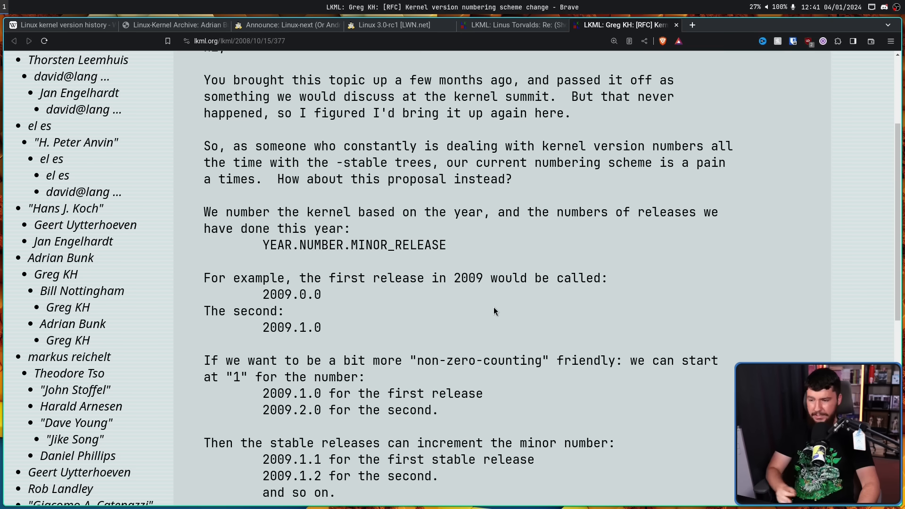
Step: Read Greg KH's numbering RFC to the 'Let the bike-shedding begin!' sign-off, highlighting text, with the LWN patch article opened in a new tab
middle_click(493, 311)
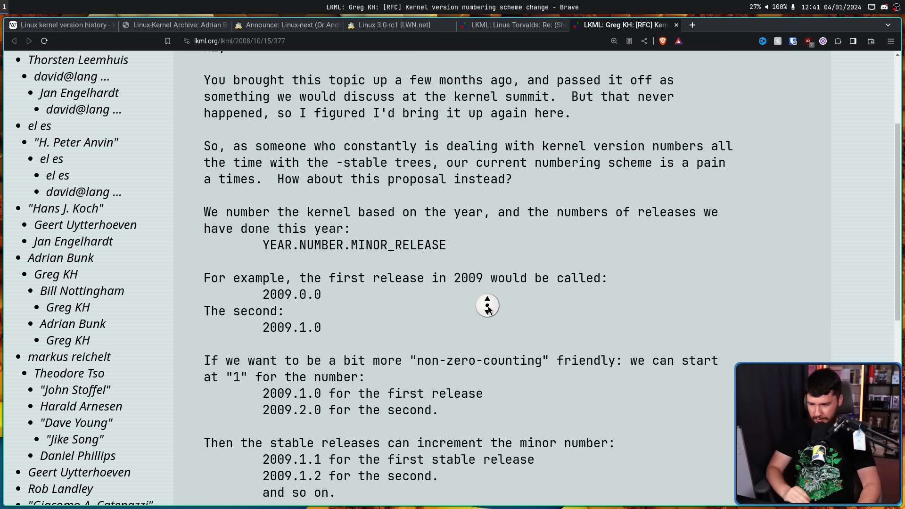
scroll(down, 3)
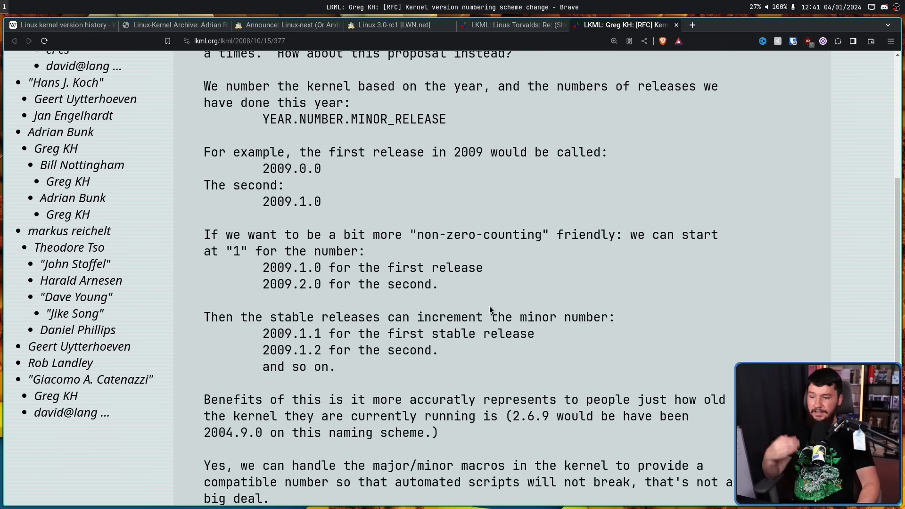
mouse_move(488, 309)
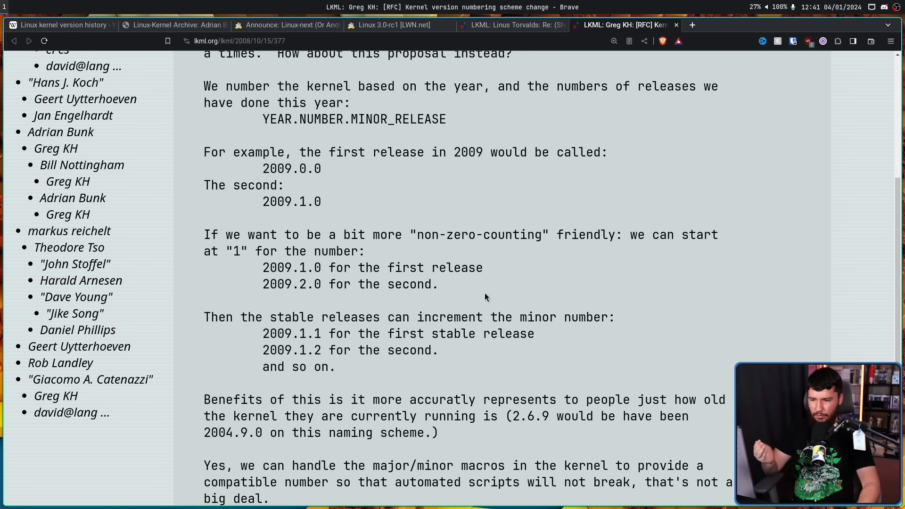
scroll(down, 3)
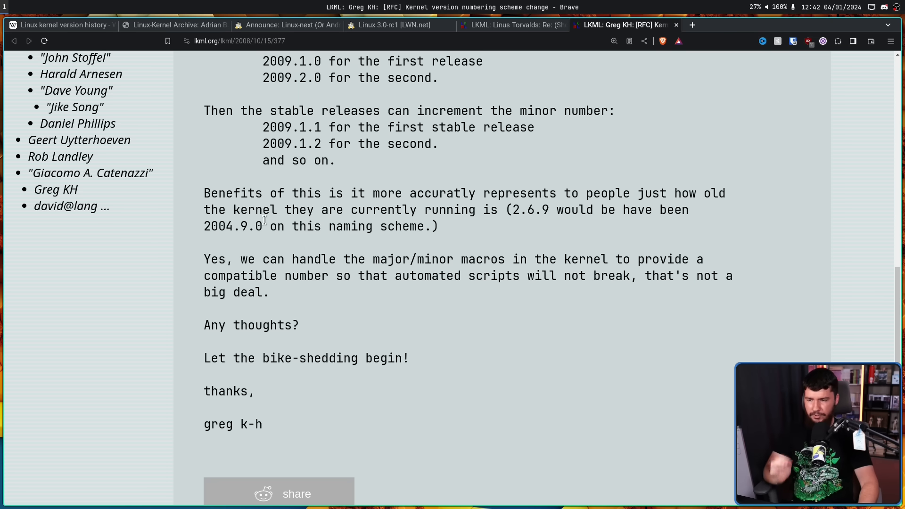
drag(385, 226, 438, 226)
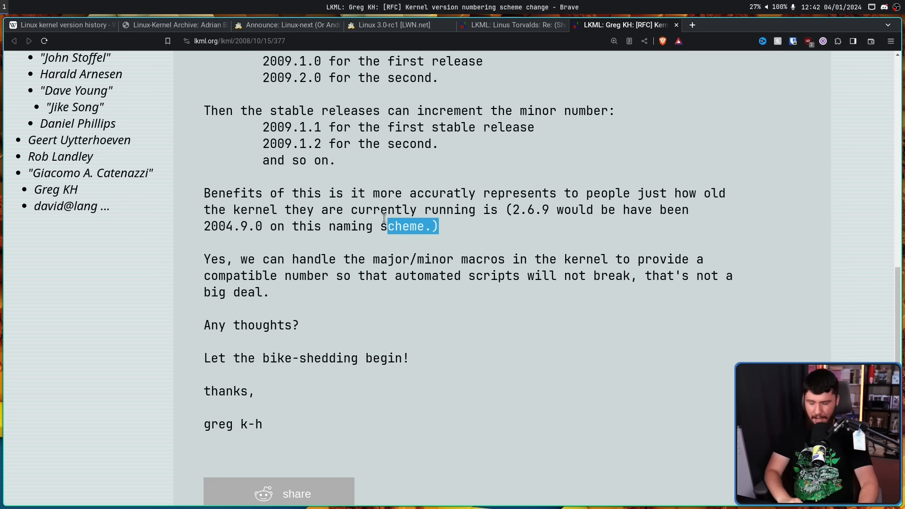
drag(412, 226, 204, 192)
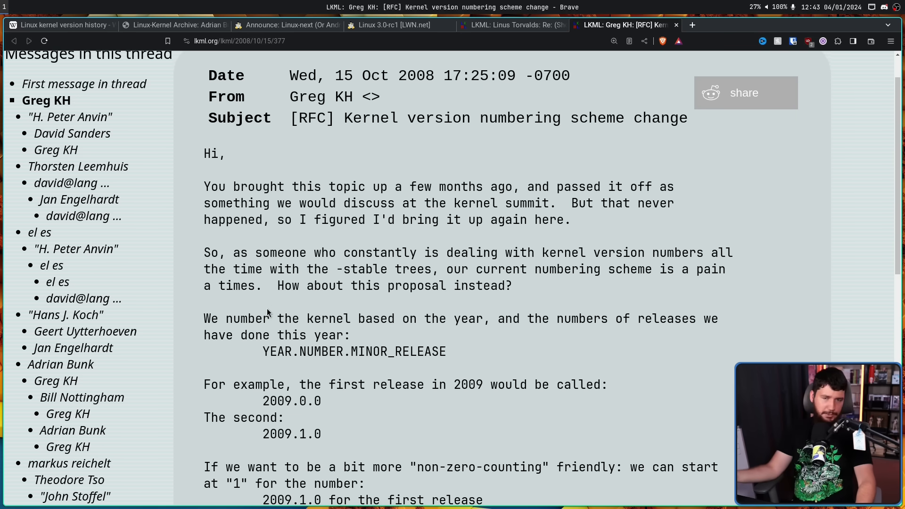
mouse_move(275, 331)
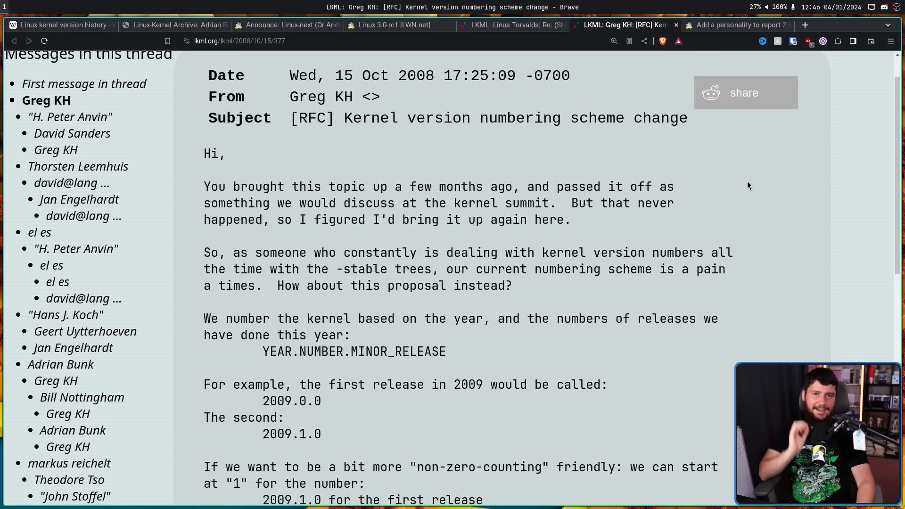
Step: Switch to the 'Add a personality to report 2.6.x version numbers' article and read Andi Kleen's UNAME26 patch usage notes
click(738, 24)
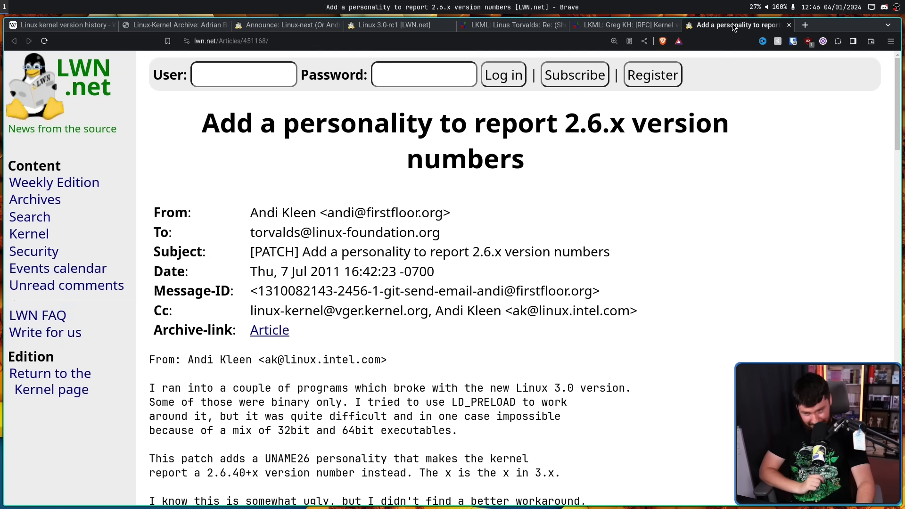
mouse_move(647, 154)
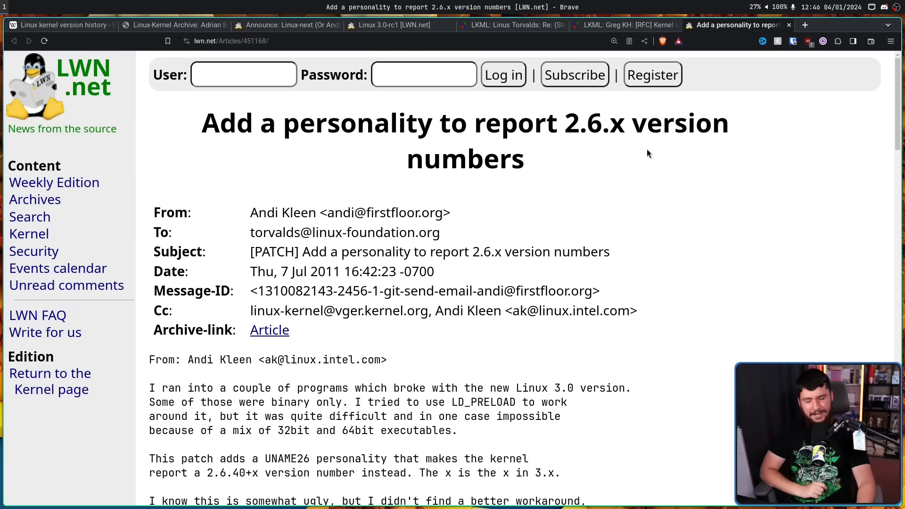
mouse_move(380, 172)
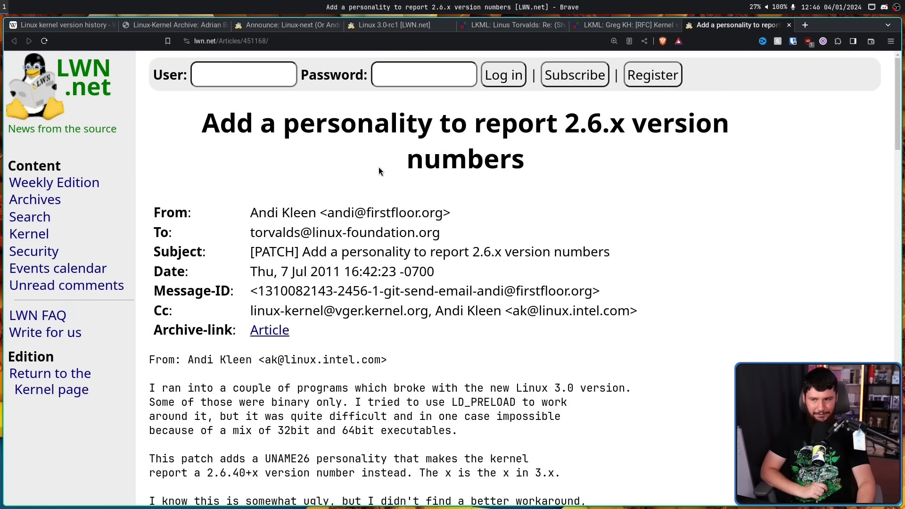
mouse_move(352, 160)
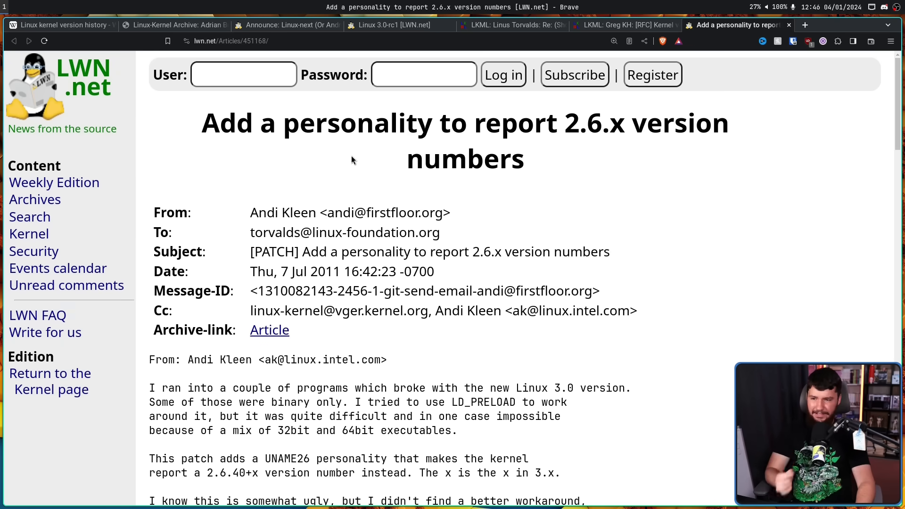
mouse_move(403, 134)
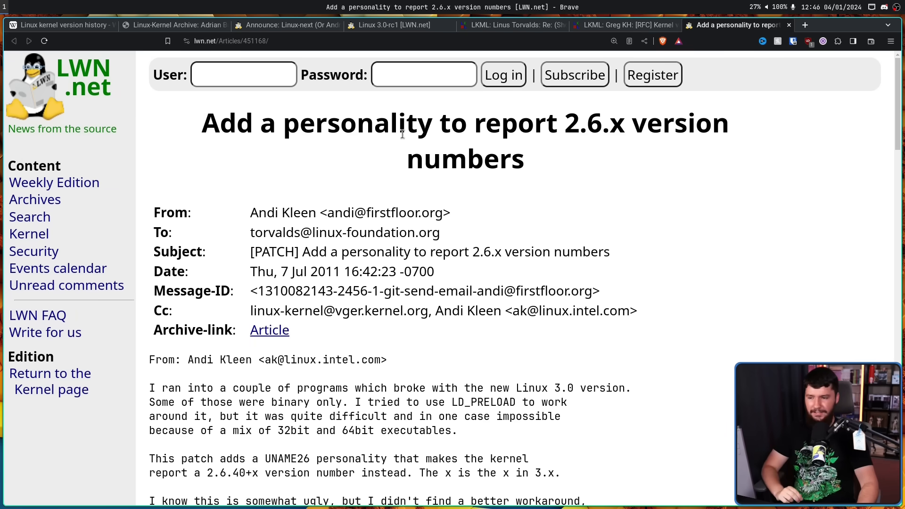
scroll(down, 3)
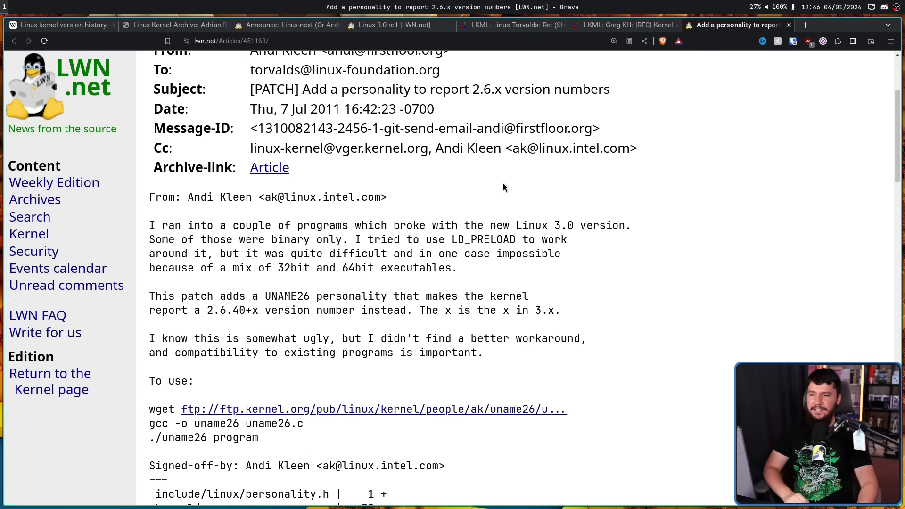
mouse_move(515, 184)
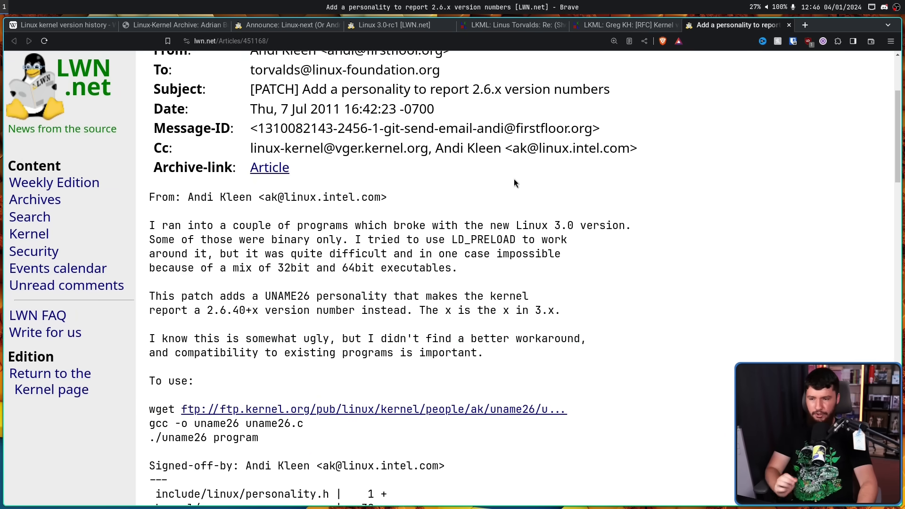
mouse_move(405, 217)
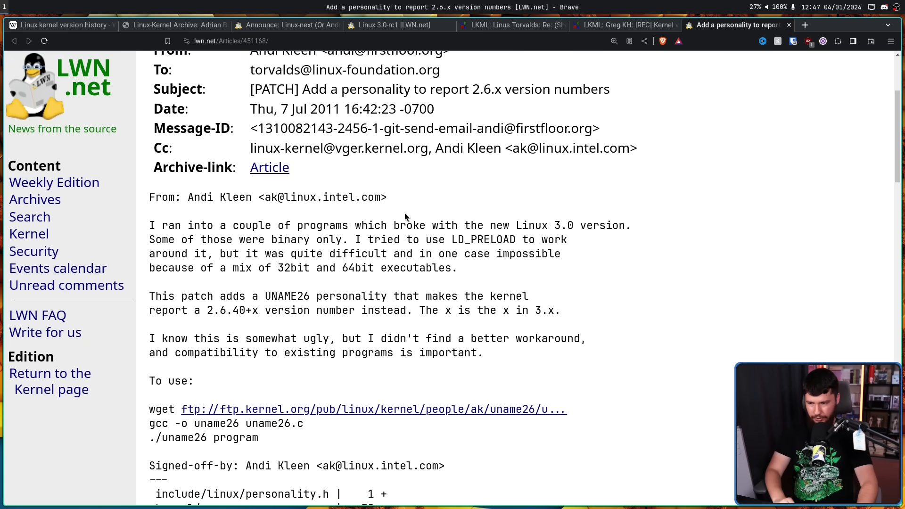
mouse_move(306, 230)
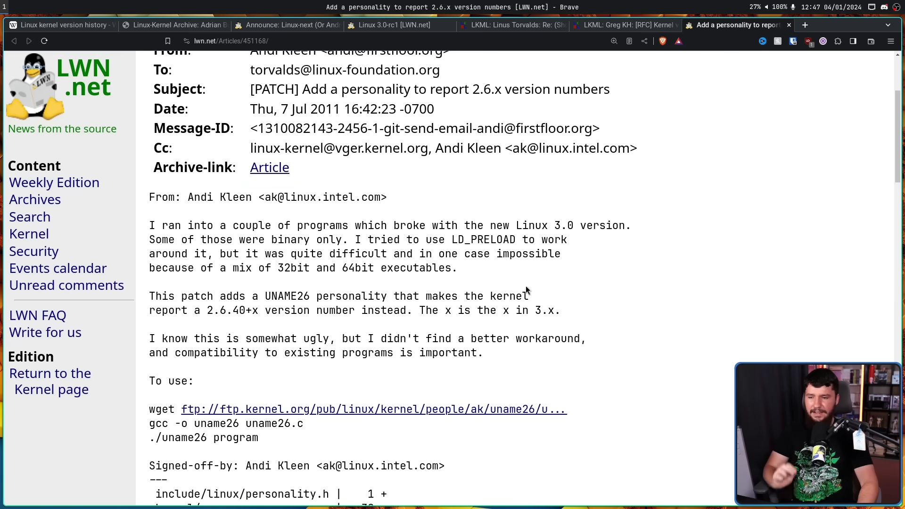
mouse_move(217, 328)
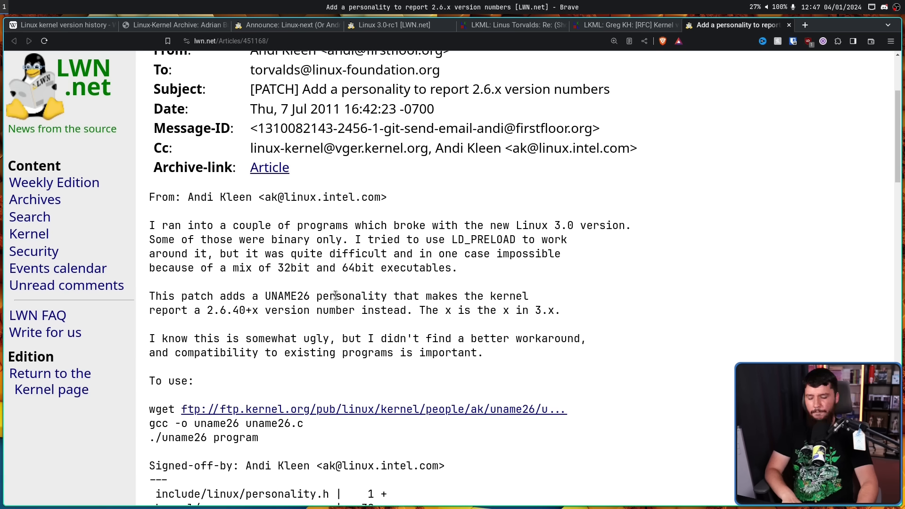
mouse_move(427, 304)
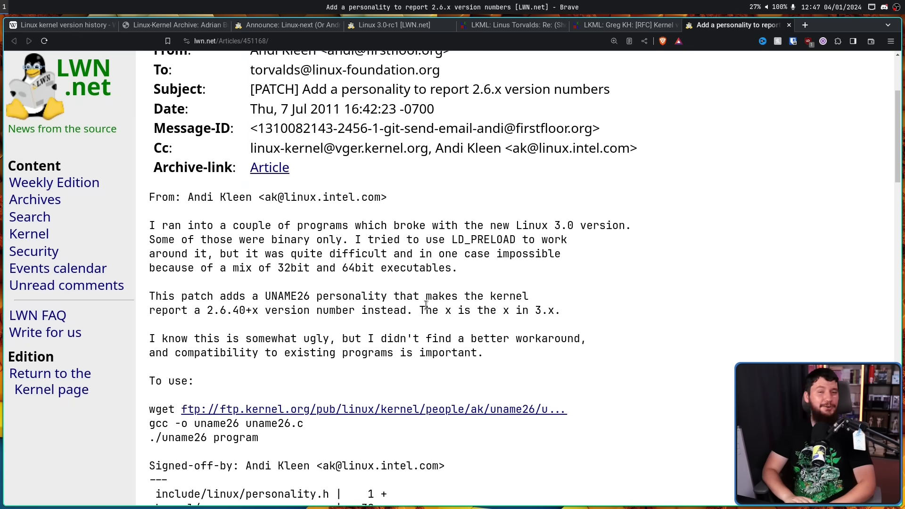
mouse_move(484, 398)
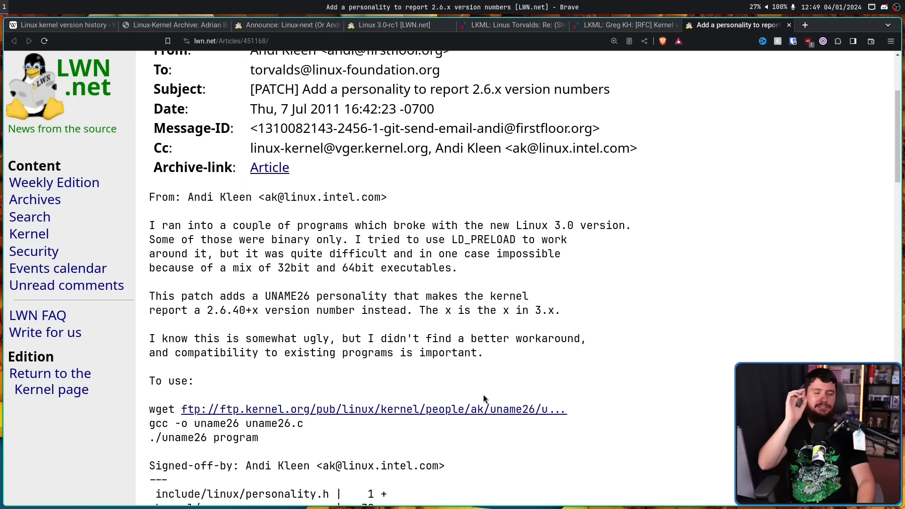